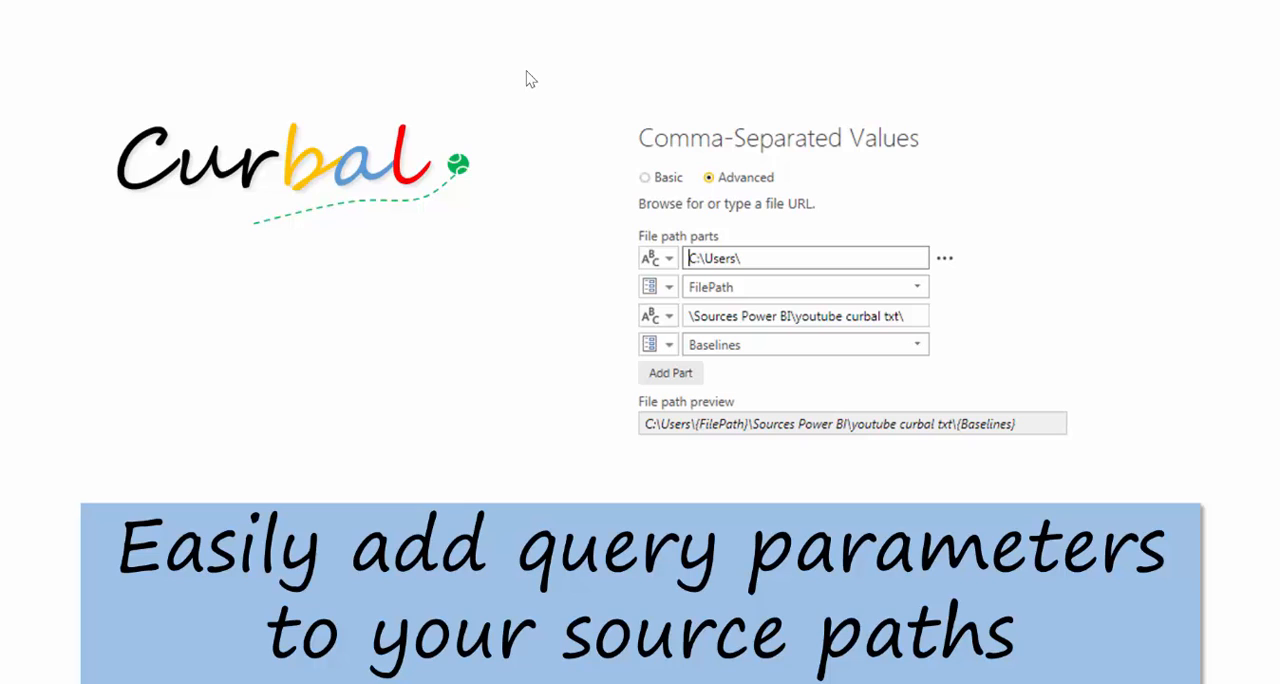
mouse_move(276, 417)
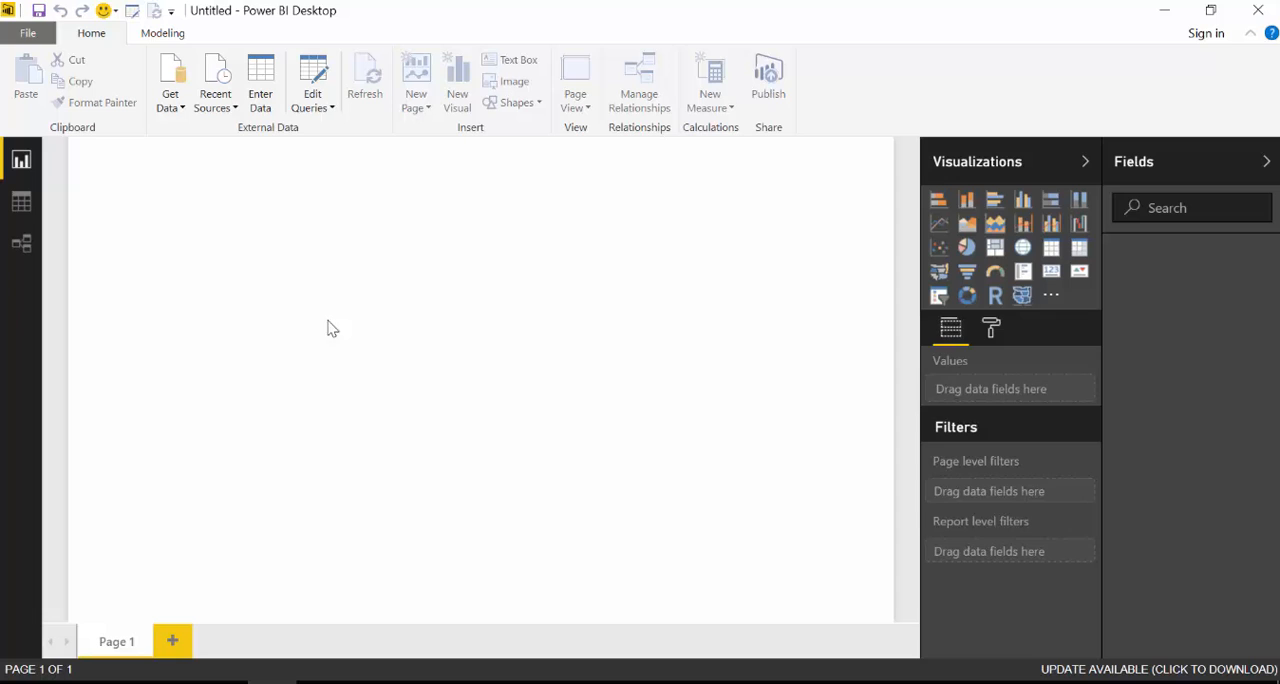
mouse_move(163, 145)
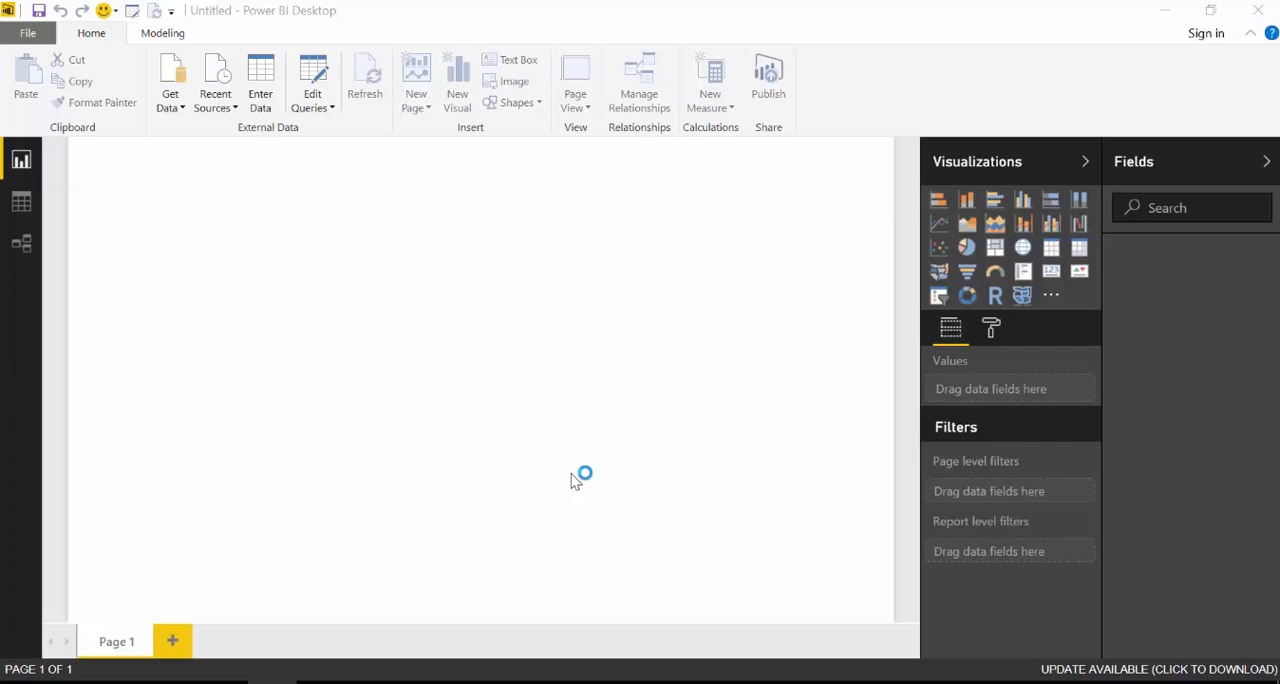
Load the Downloads sheet from PowerBI links.xlsx into the Query Editor.
click(170, 80)
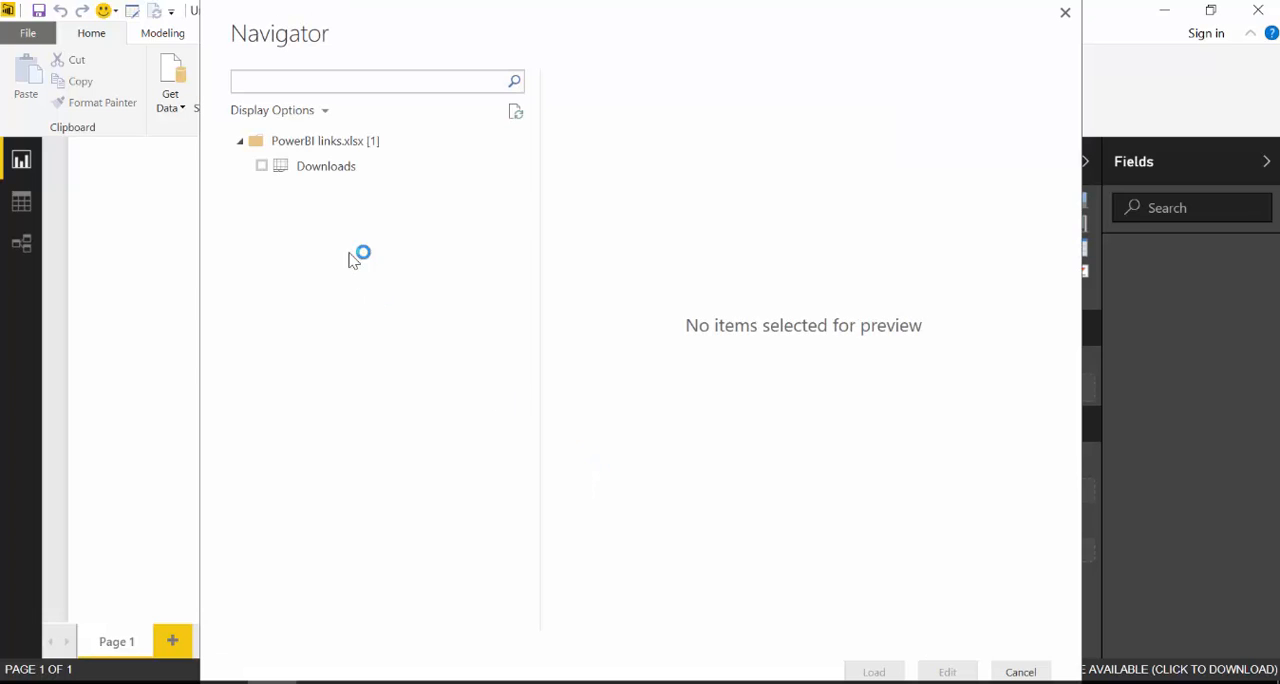
click(261, 166)
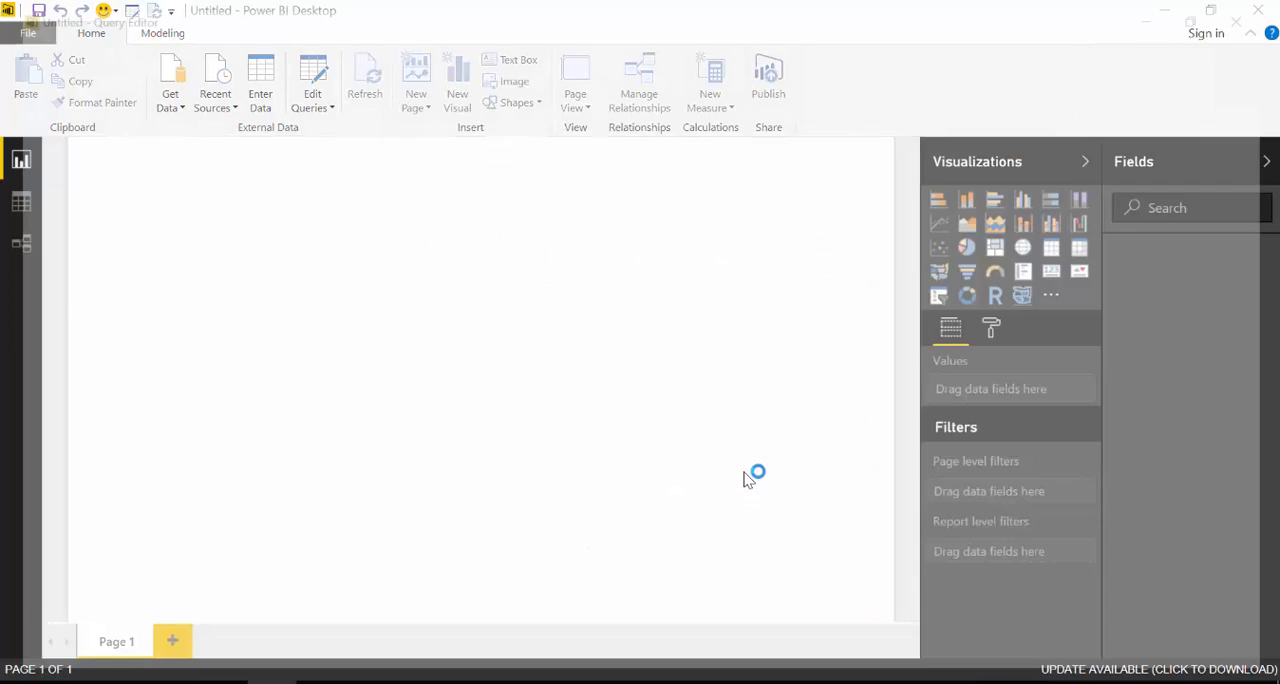
Show the Downloads query's M code in Advanced Editor and highlight the File.Contents path.
click(312, 93)
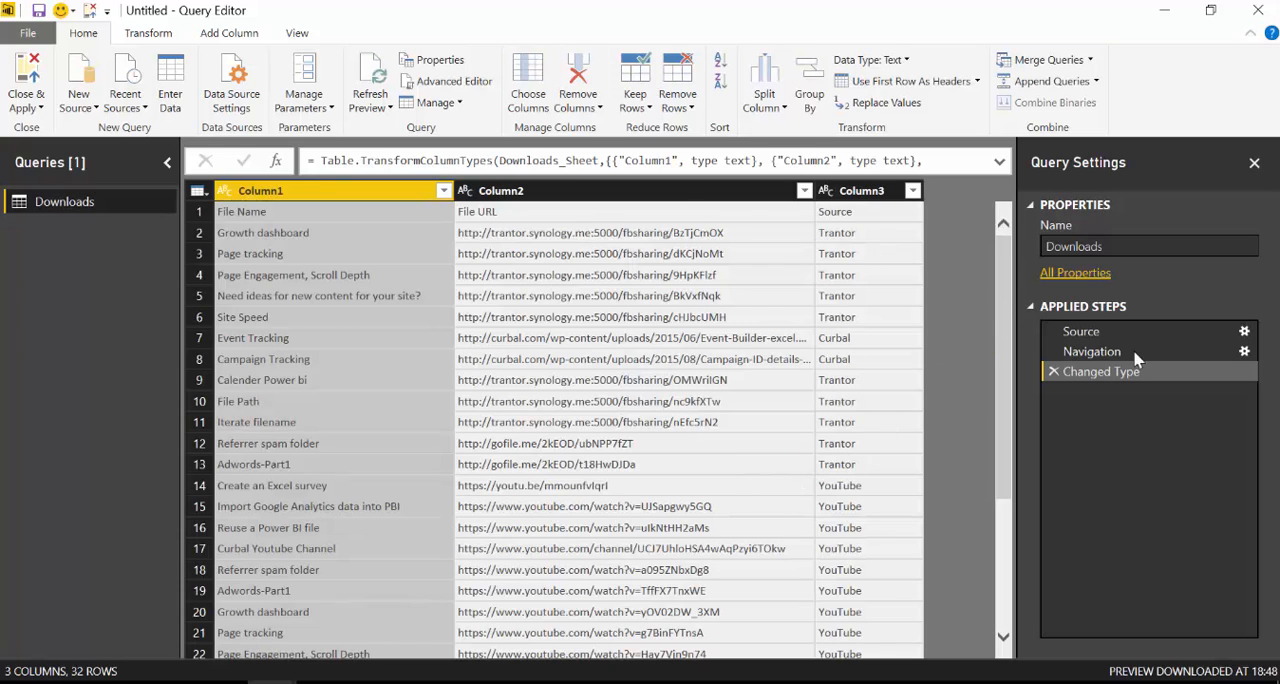
mouse_move(753, 219)
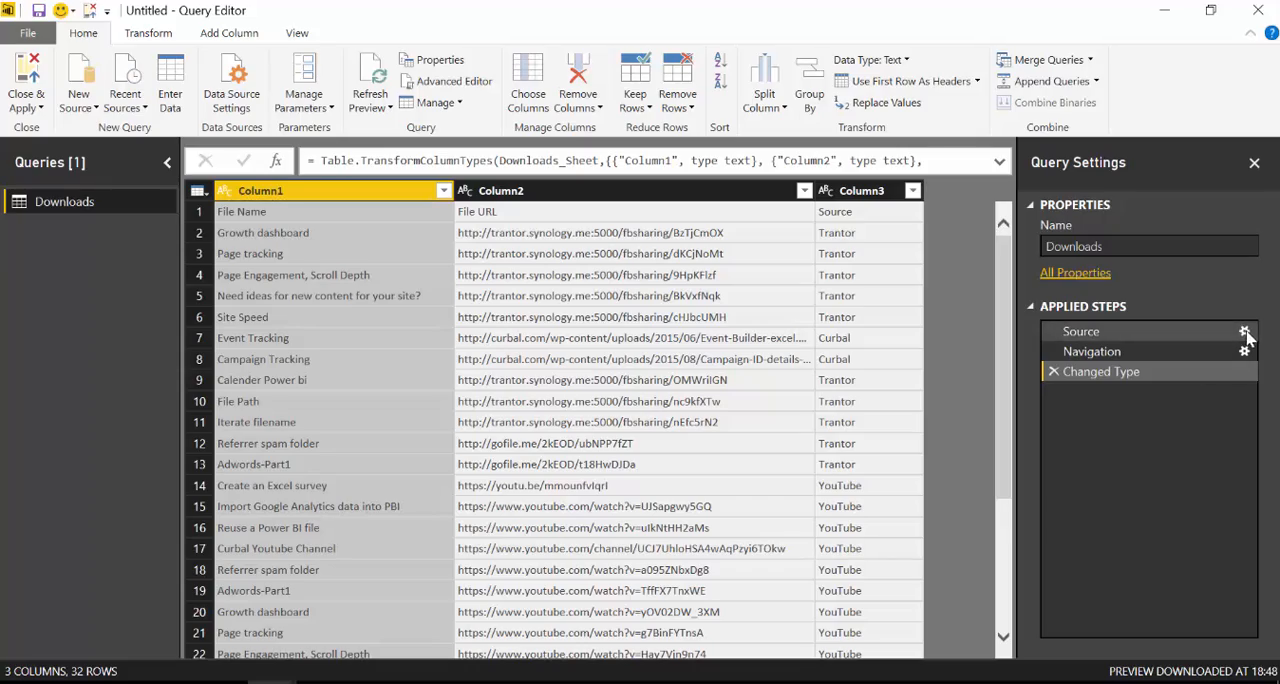
click(453, 81)
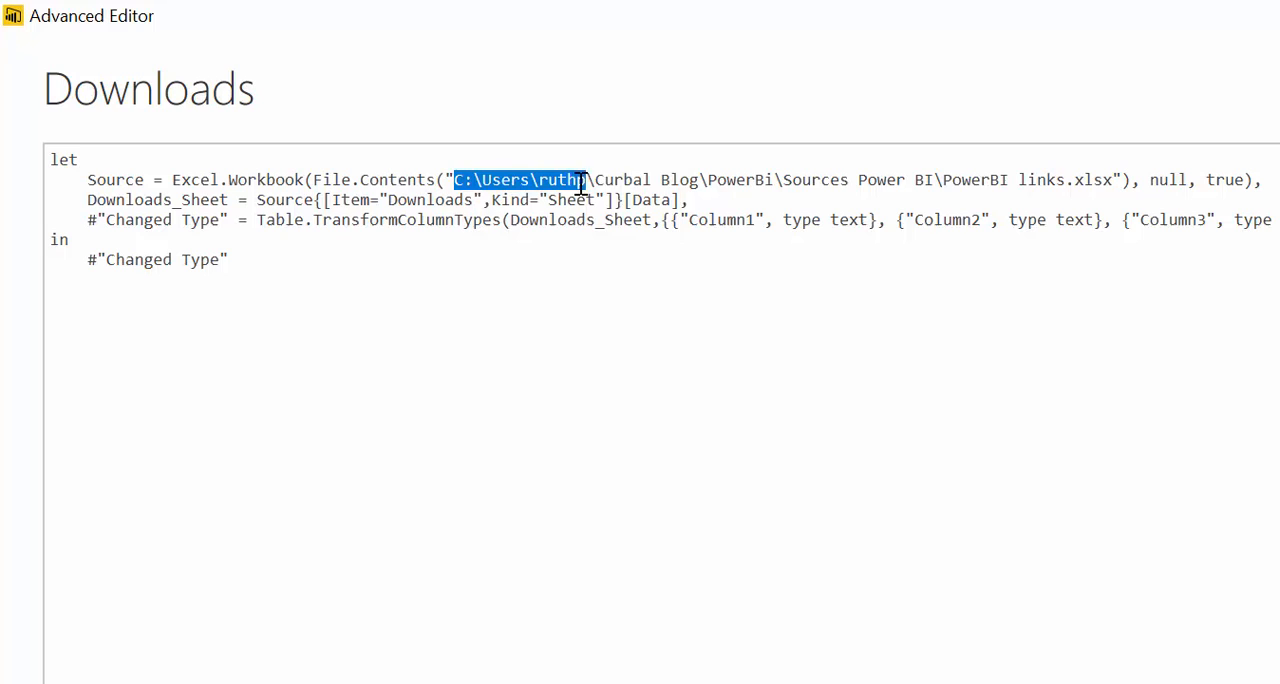
drag(585, 180, 1110, 180)
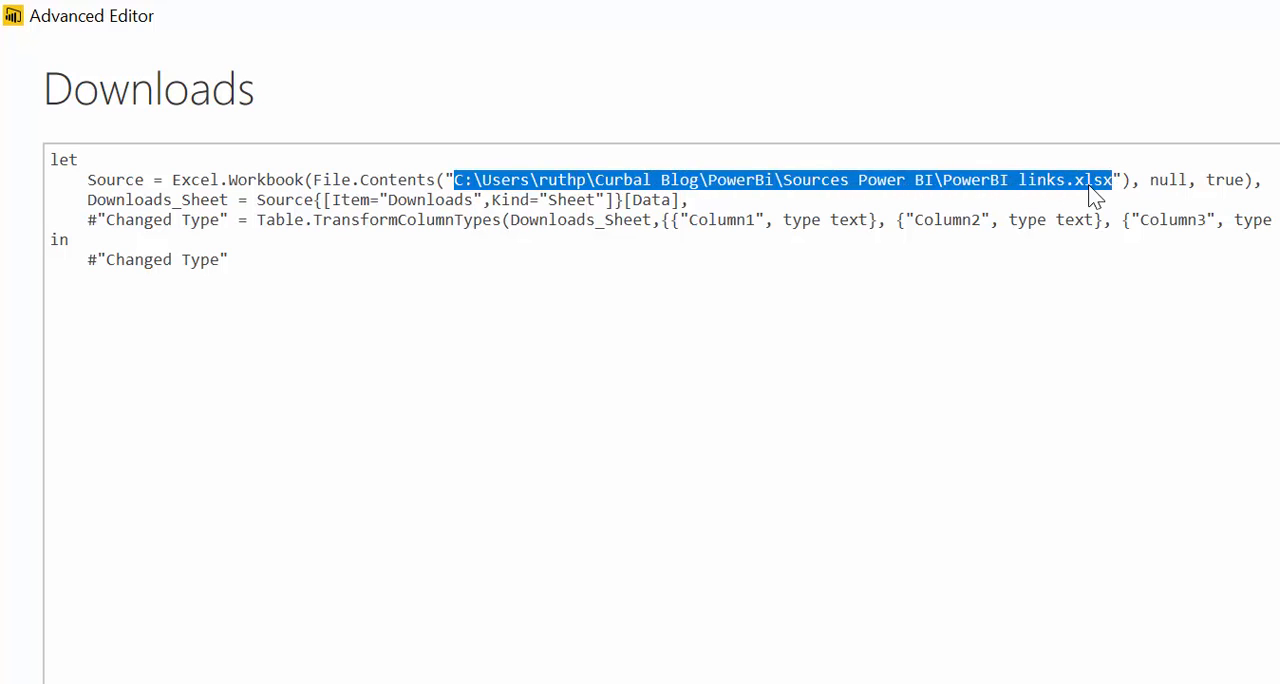
mouse_move(709, 321)
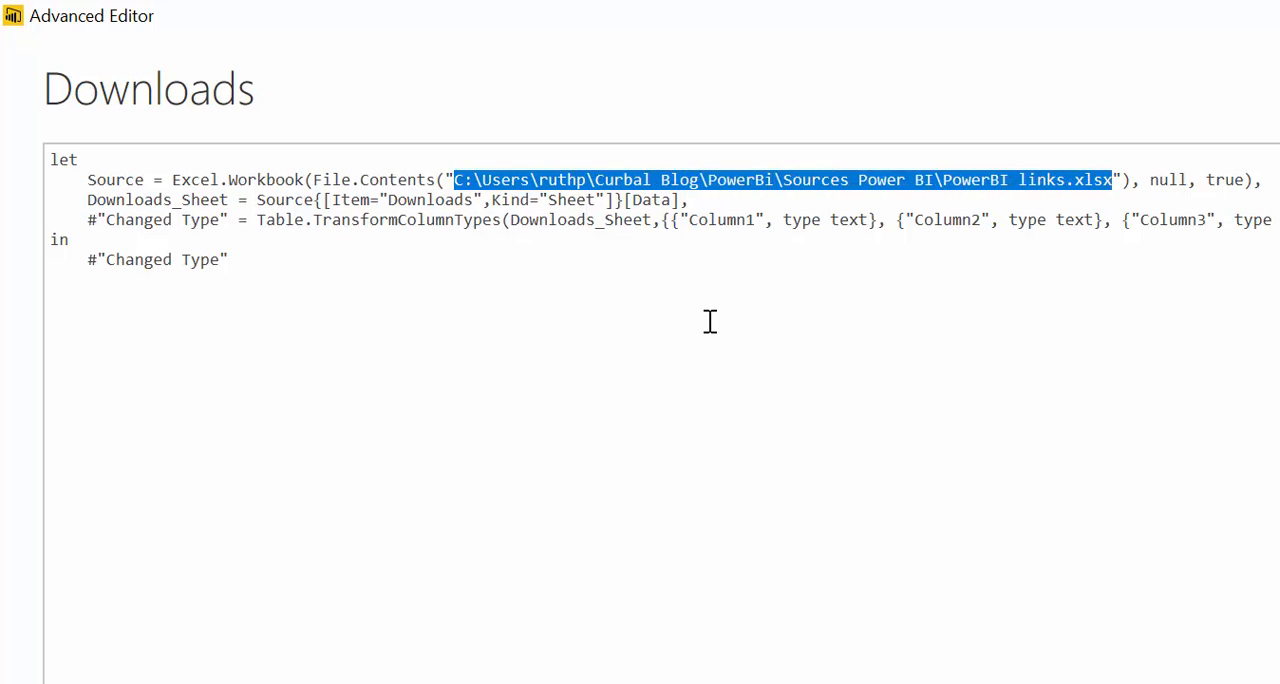
mouse_move(649, 308)
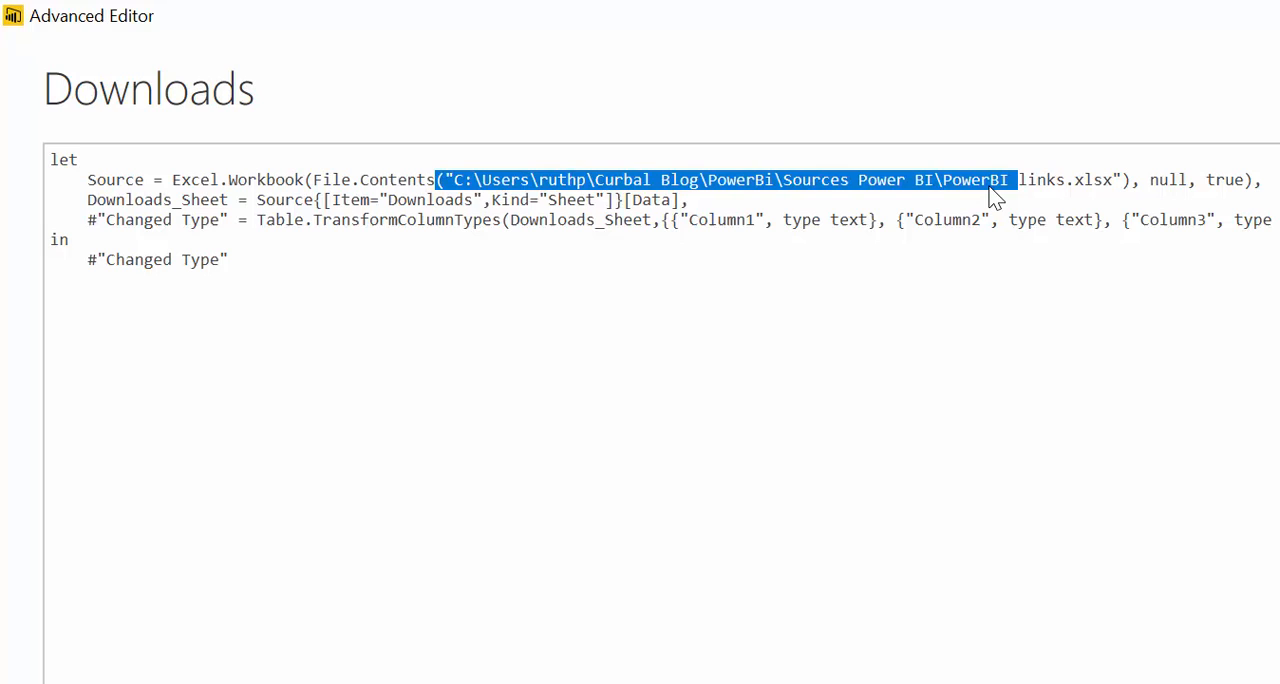
mouse_move(580, 190)
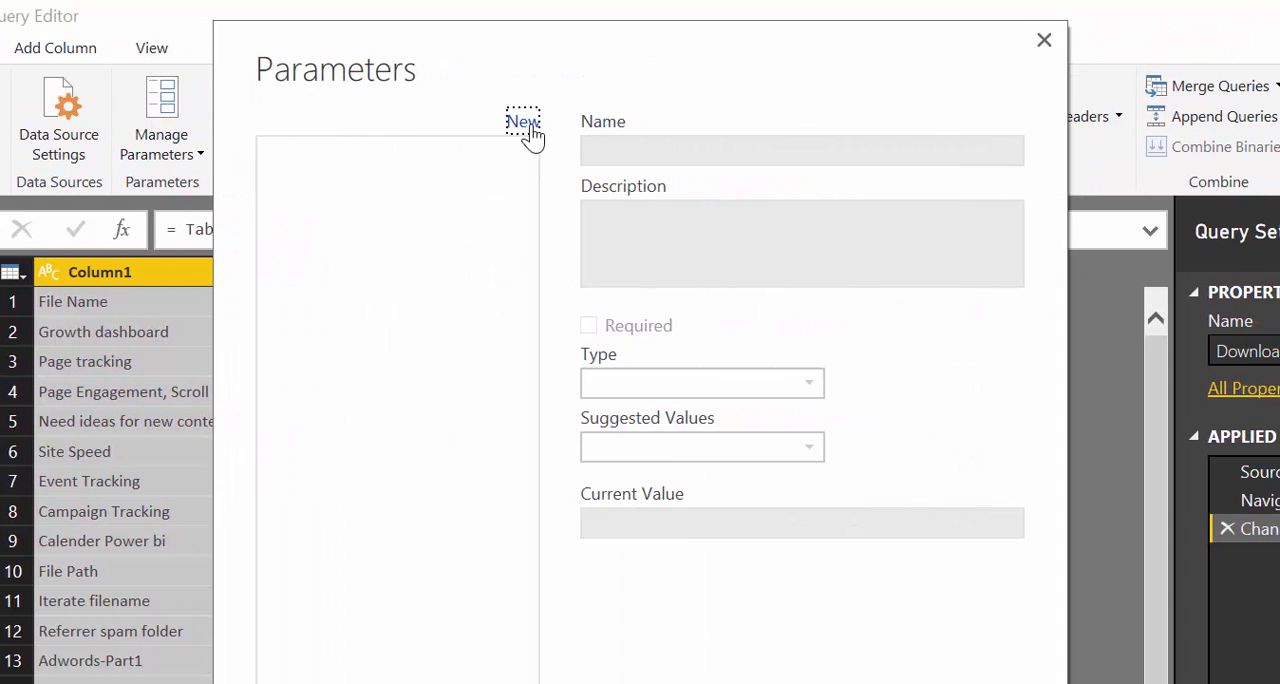
Create a new query parameter named FilePath.
click(522, 121)
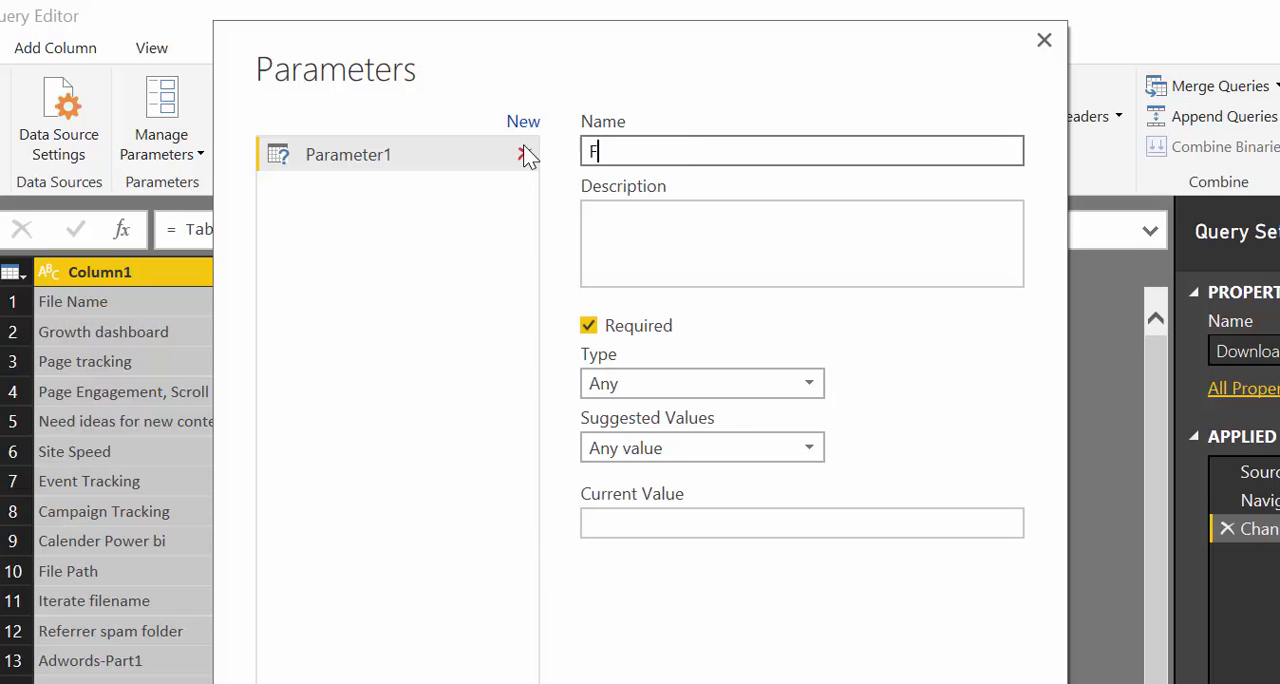
text(ile)
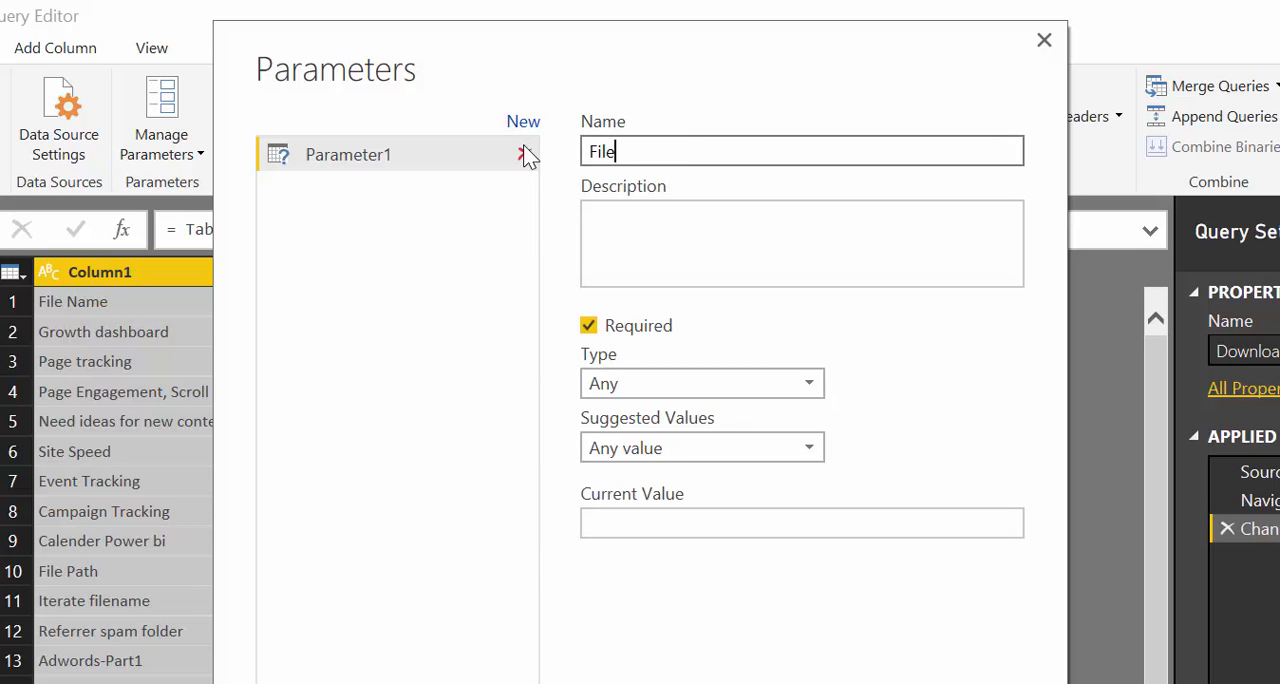
text(Pa)
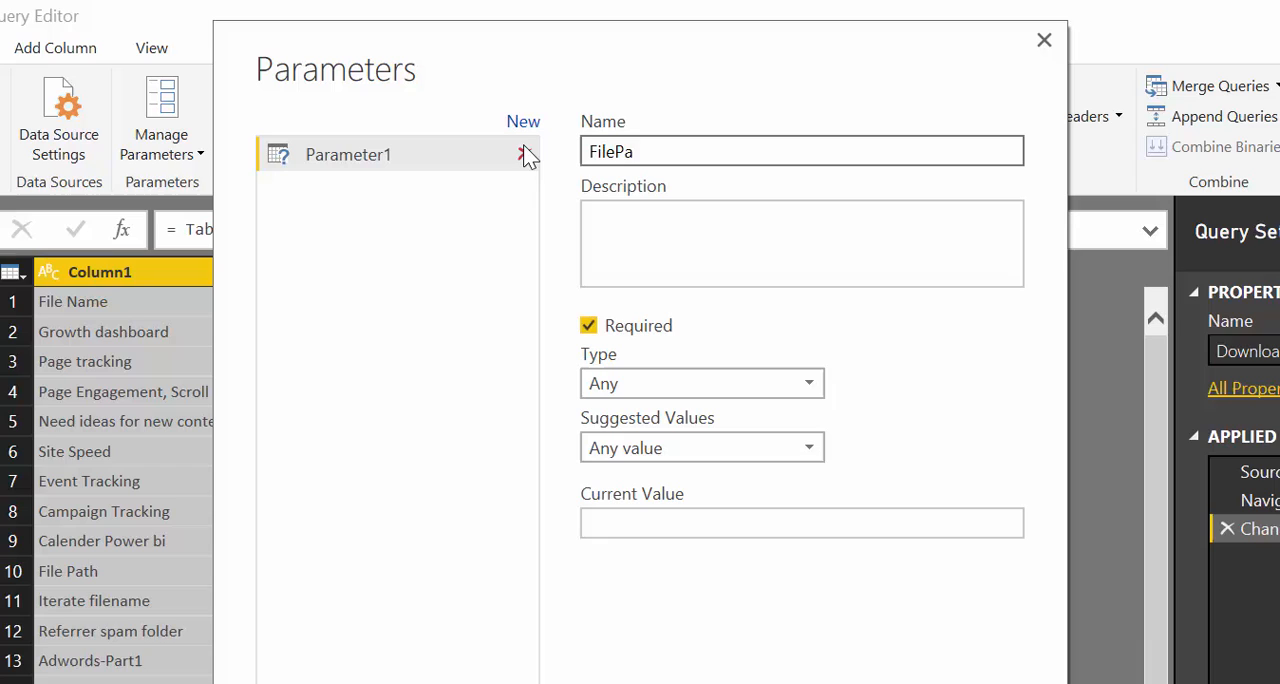
text(th)
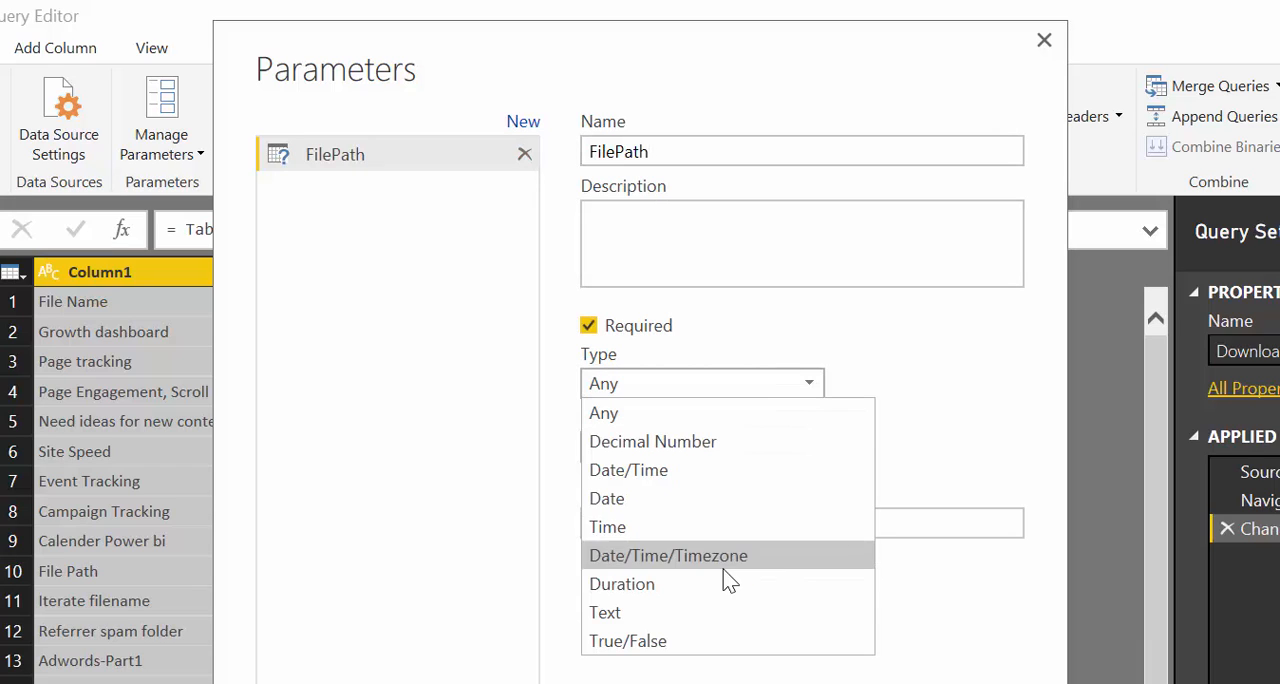
mouse_move(727, 583)
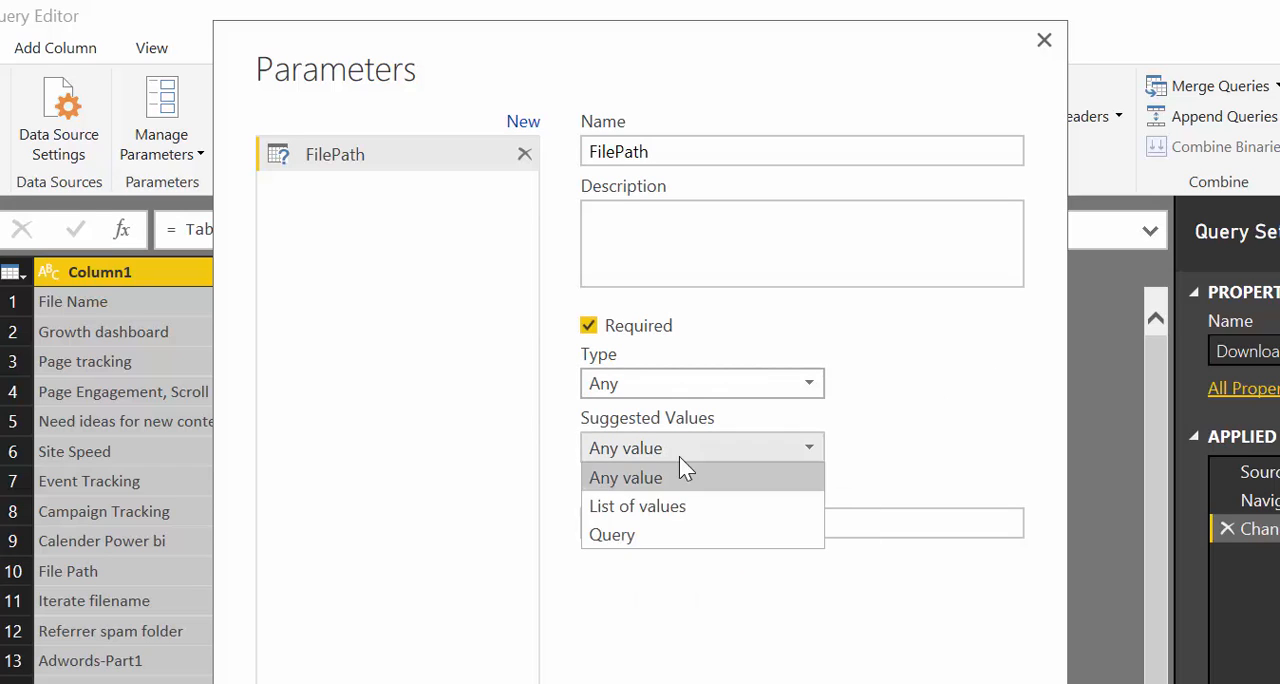
Give FilePath a list of suggested user-folder values derived from C:\Users\ruthp\, including uspr27.
click(637, 506)
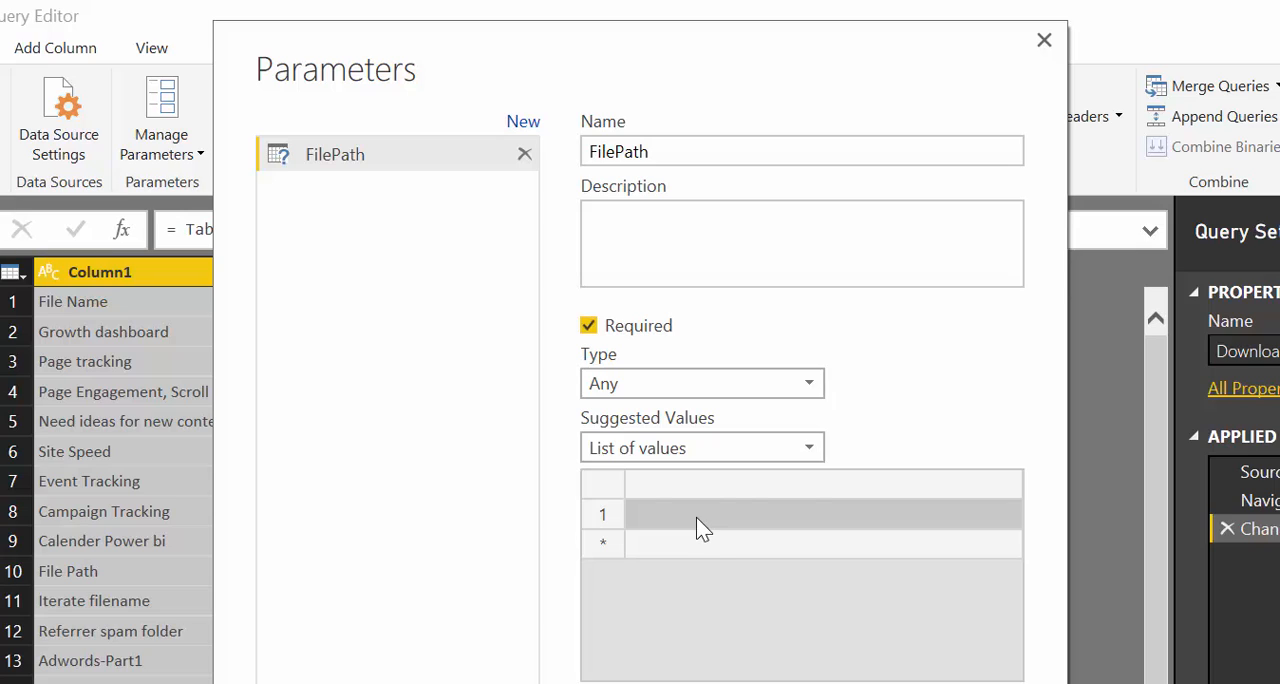
text(C:\Users\ruthp\Curbal Blog\)
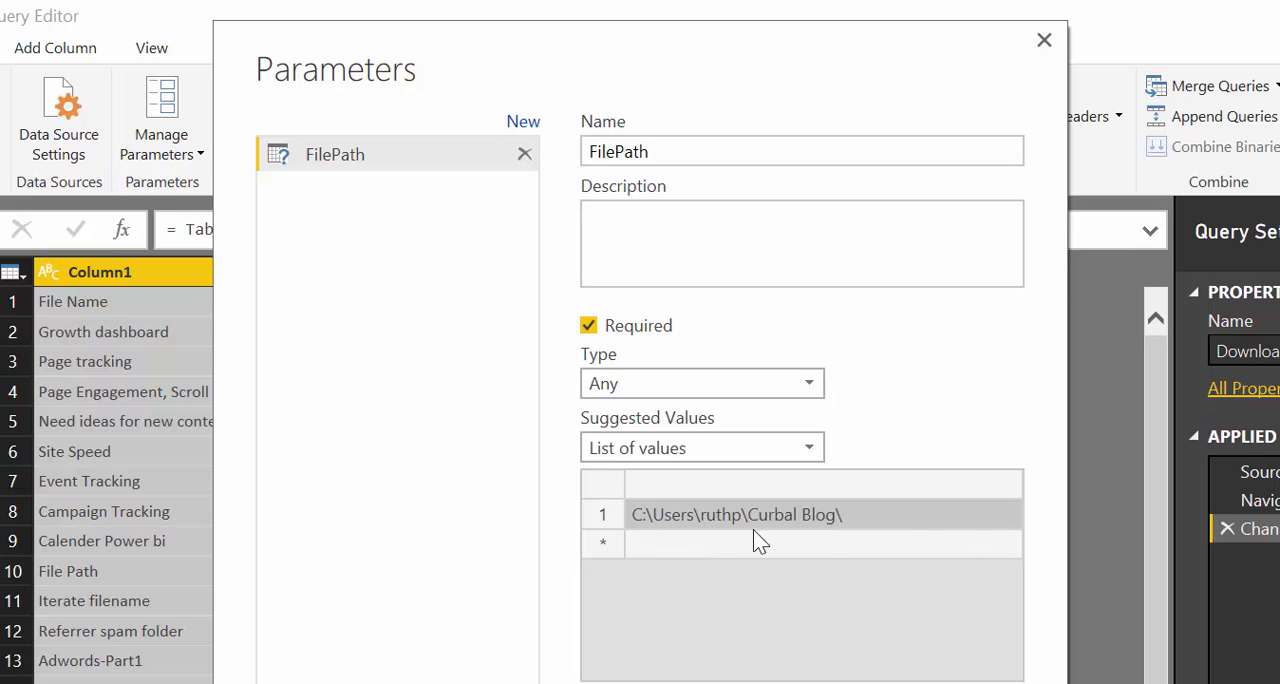
mouse_move(710, 530)
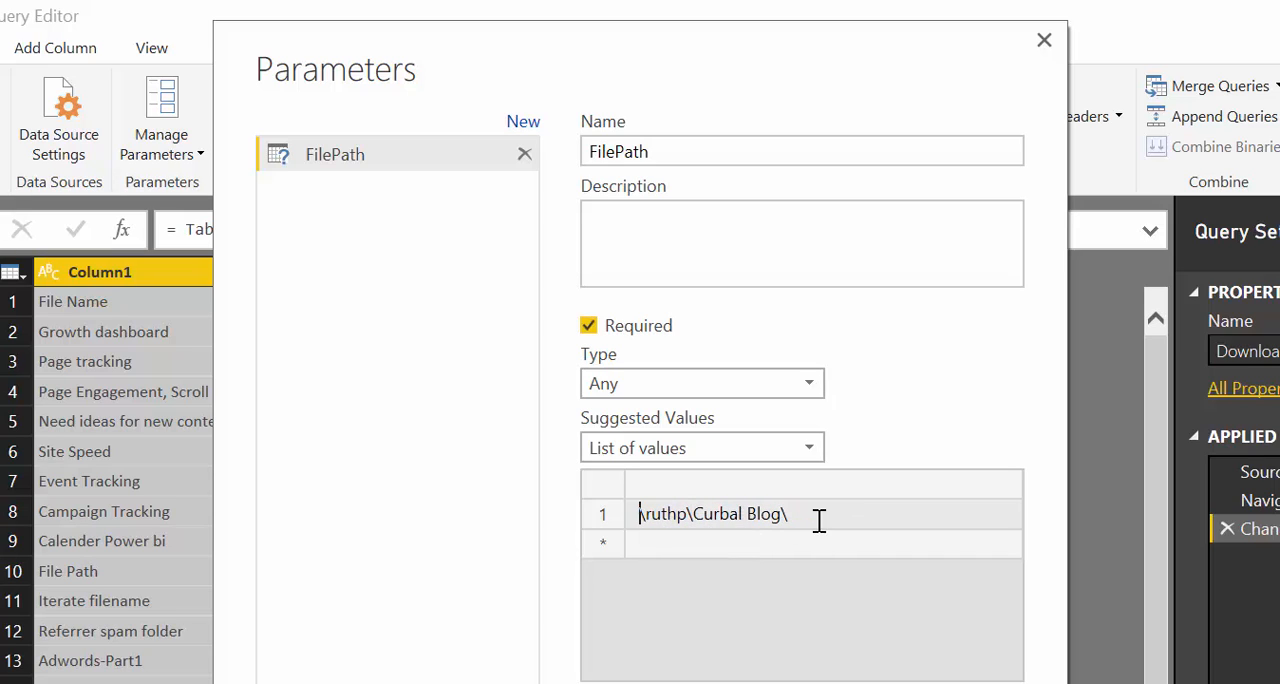
double_click(745, 514)
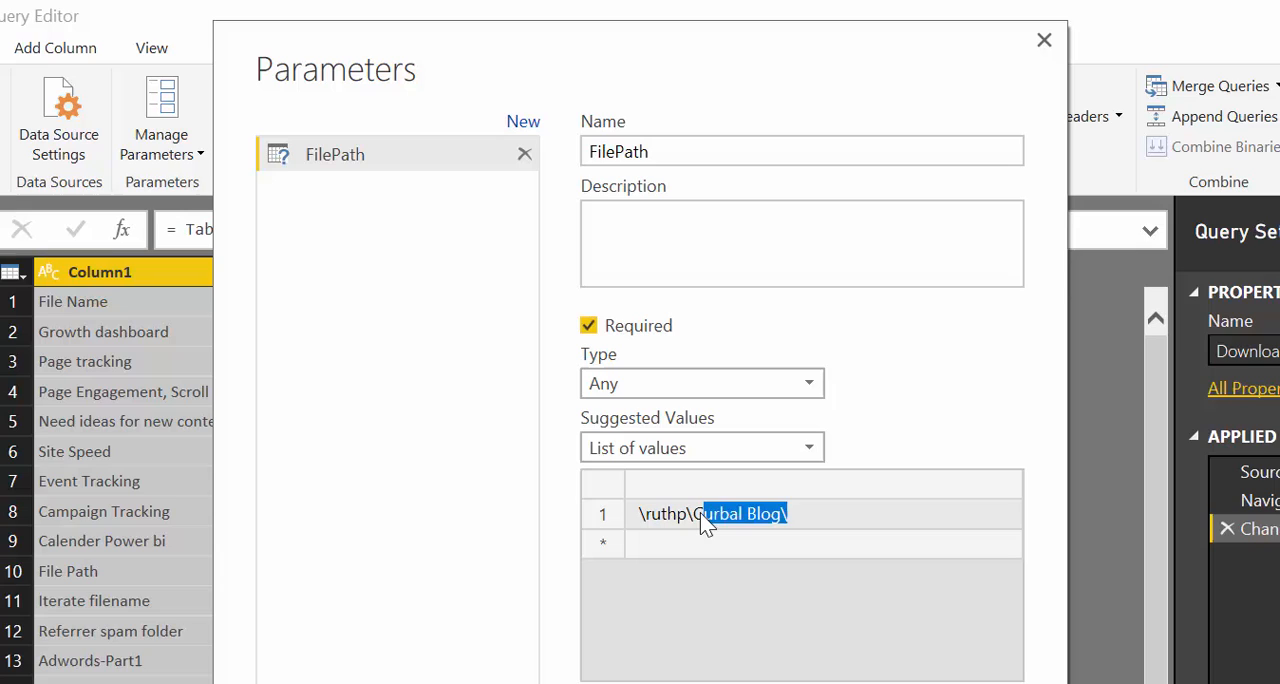
key(Delete)
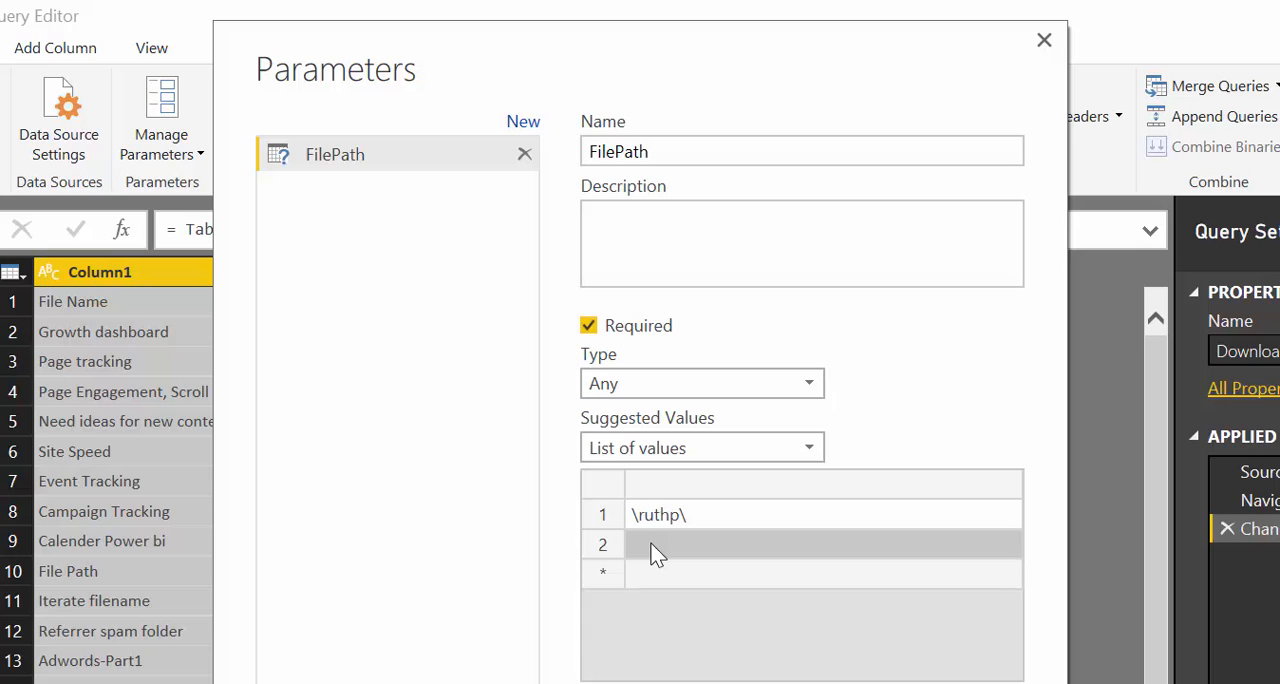
text(\usp)
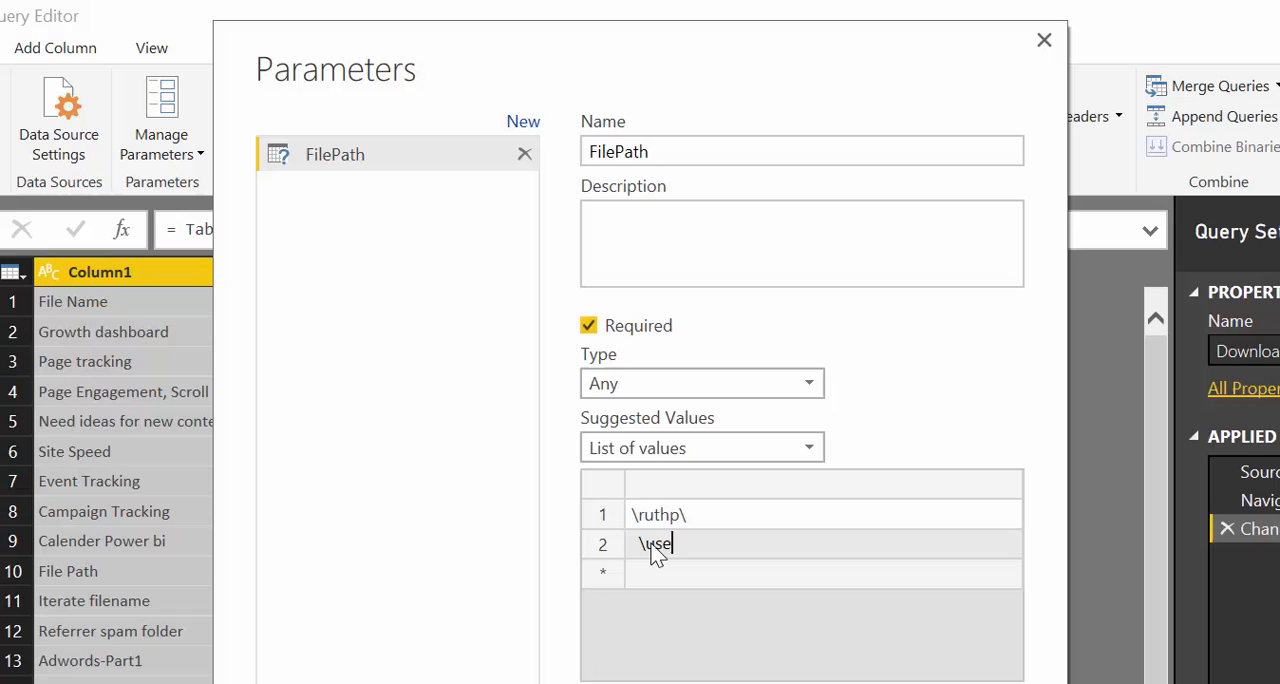
text(r27)
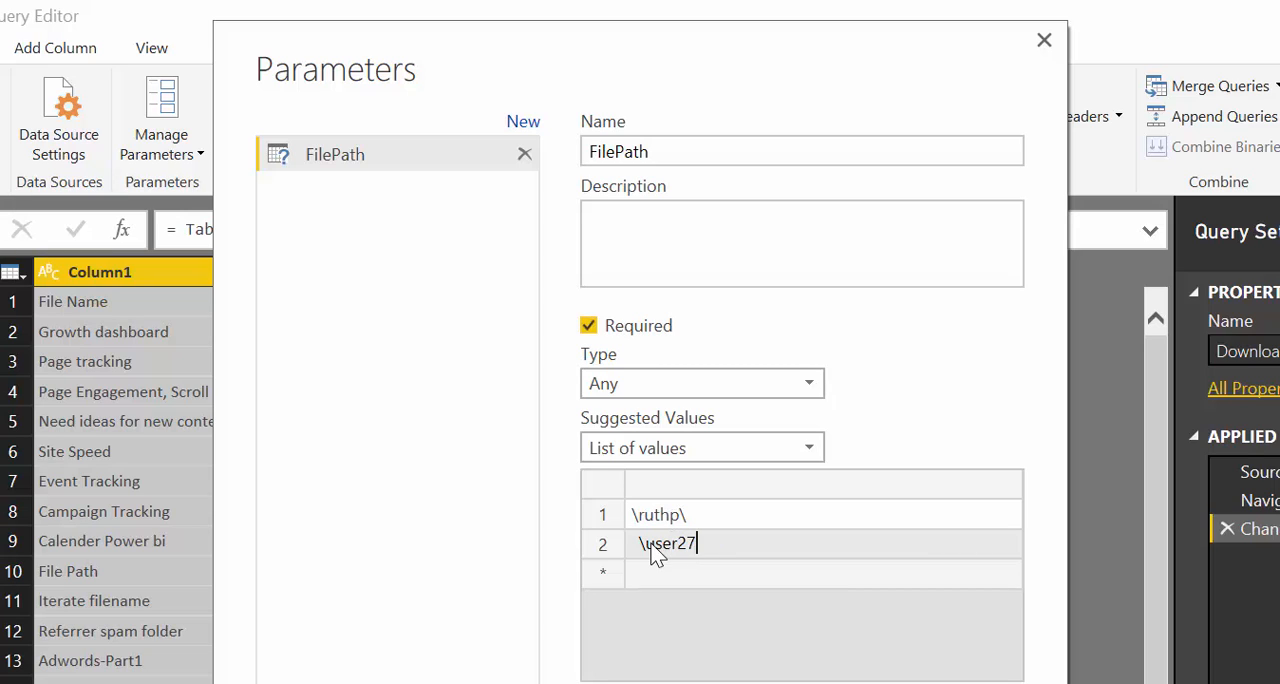
text(\)
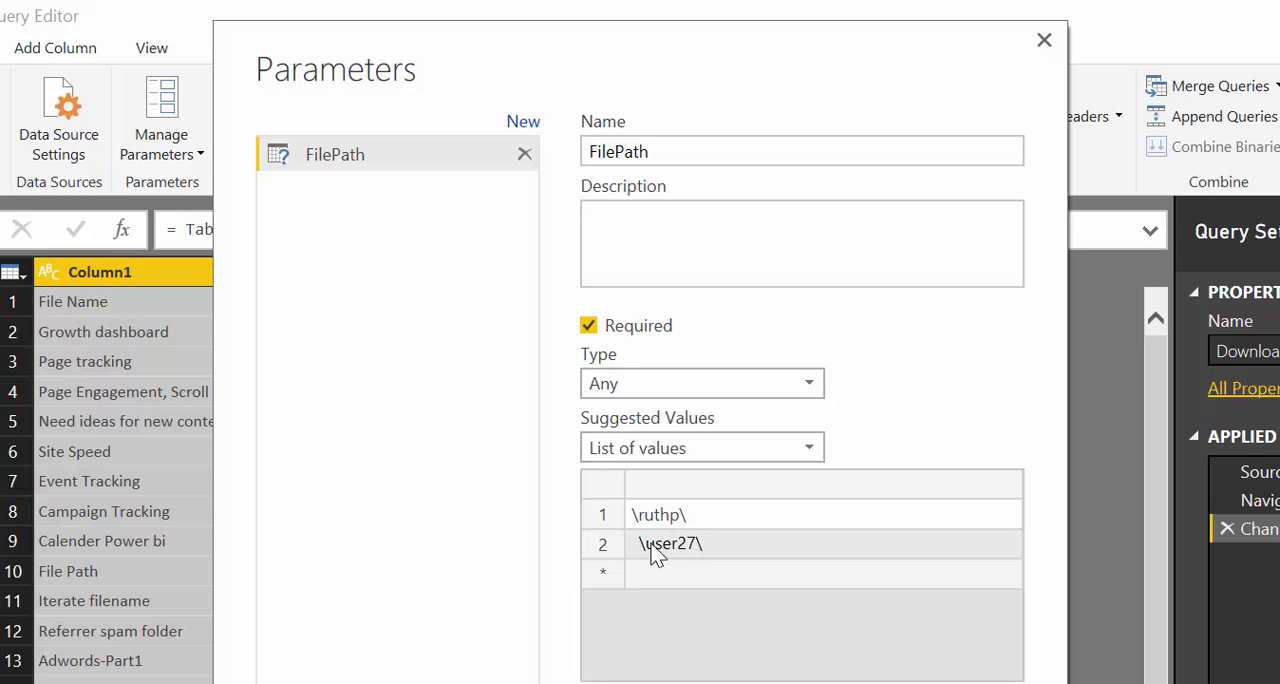
mouse_move(651, 585)
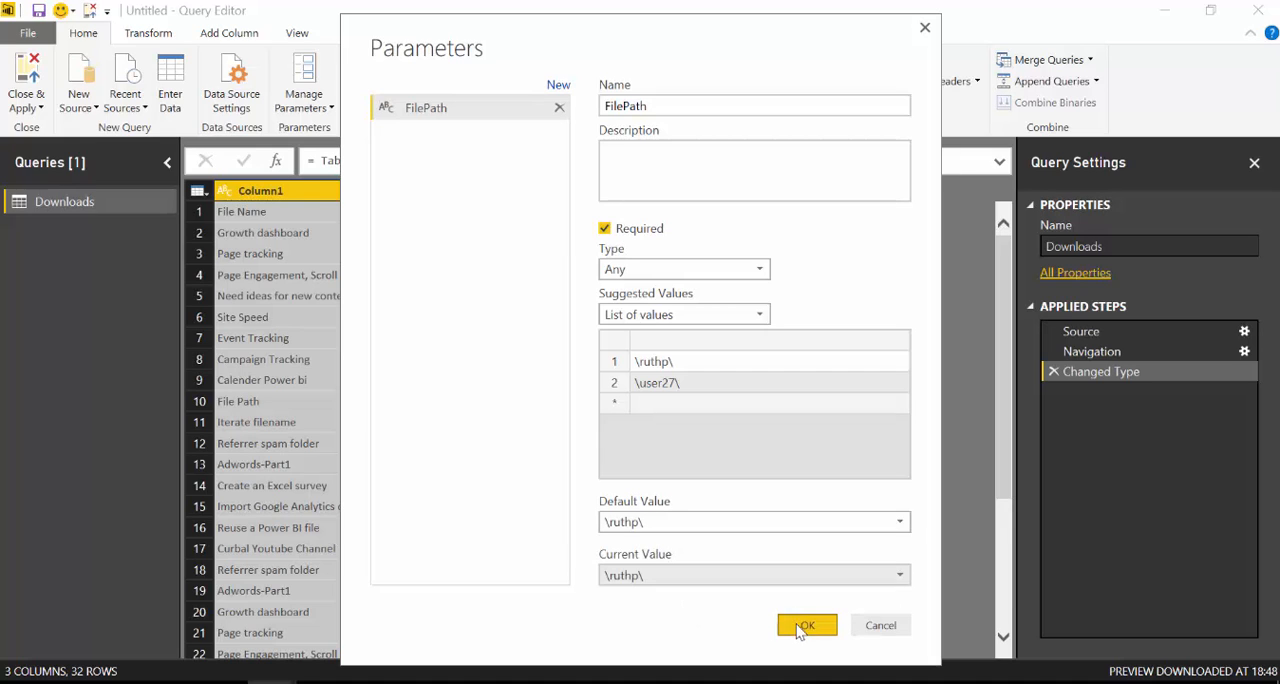
Save the FilePath parameter, check its current values, and return to Downloads.
click(806, 625)
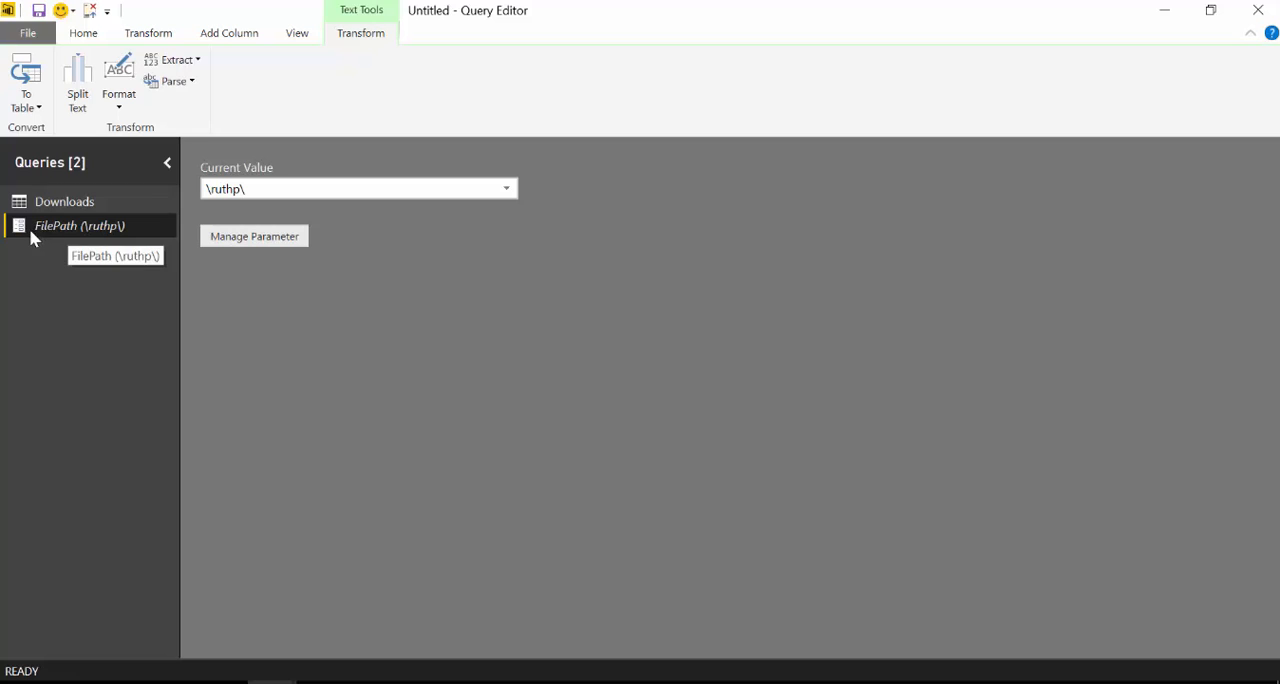
click(506, 188)
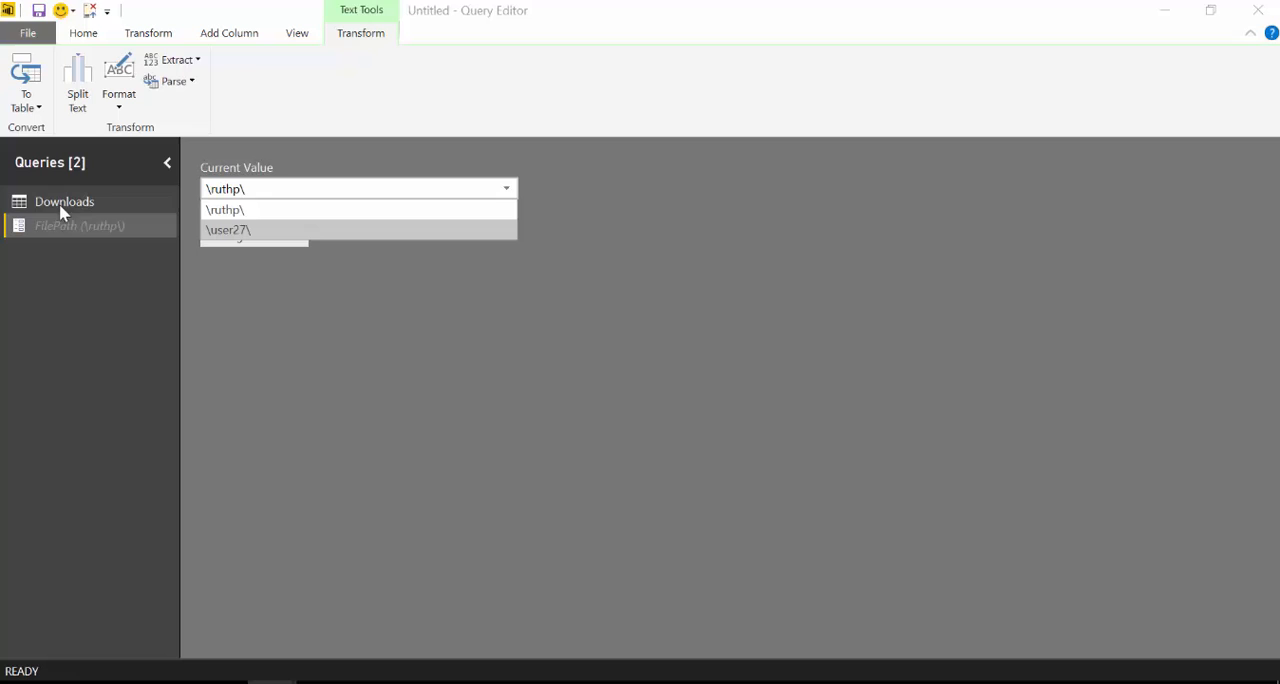
click(64, 201)
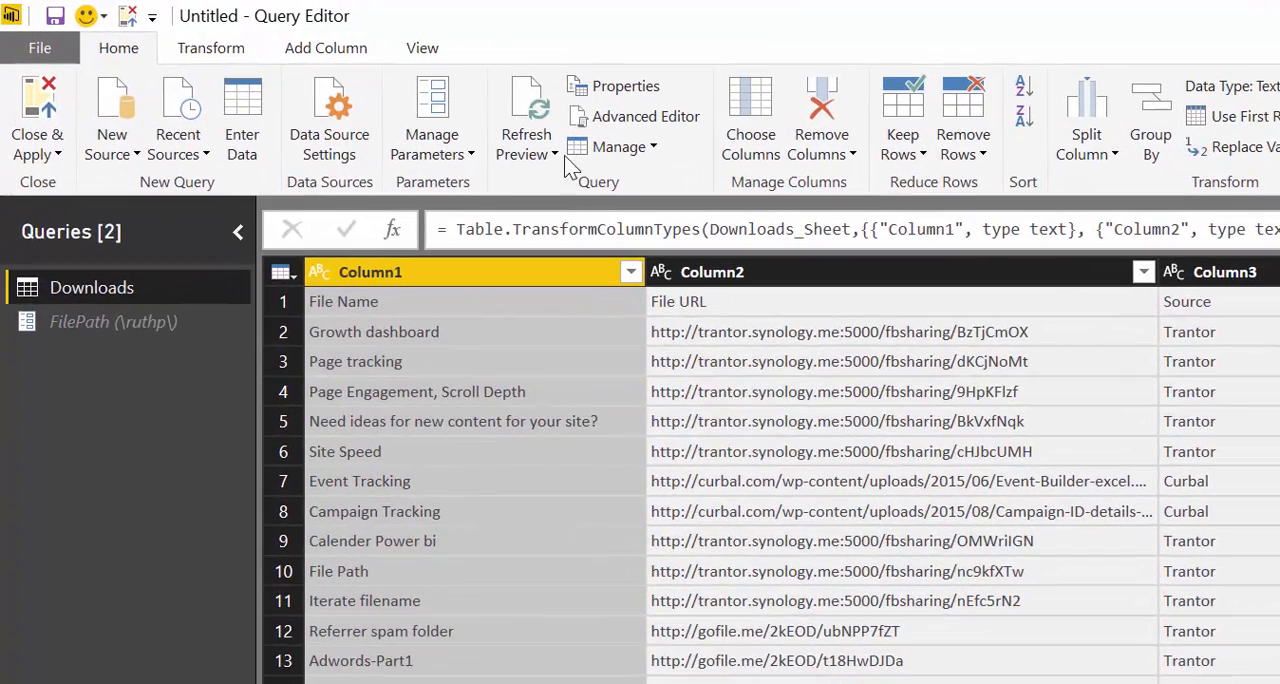
click(646, 116)
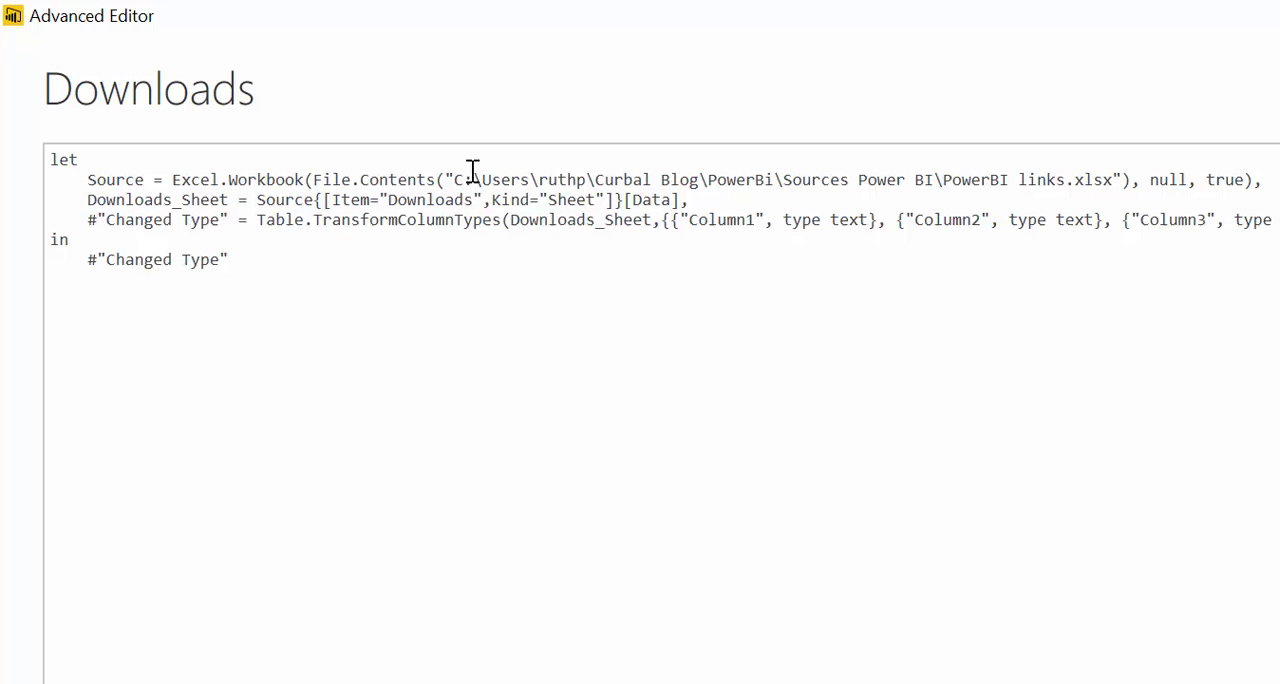
drag(455, 180, 1010, 180)
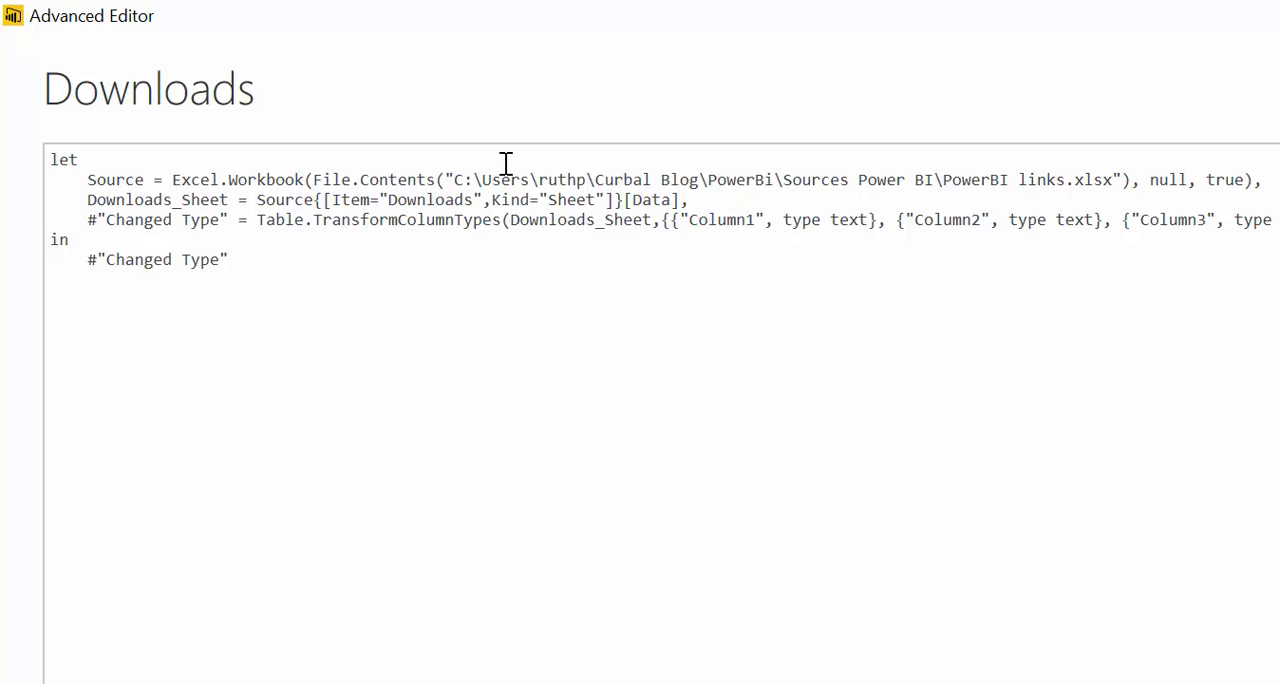
click(590, 180)
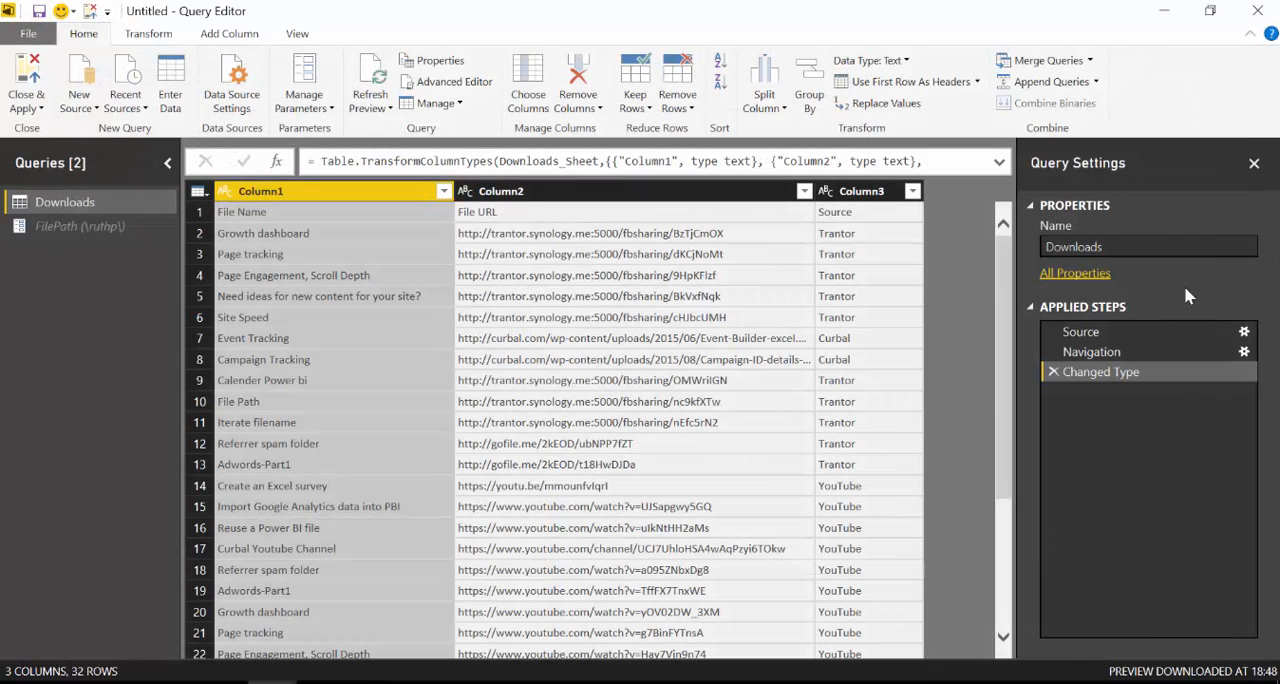
Open the Source step's Excel settings in Advanced file-path mode.
click(1080, 331)
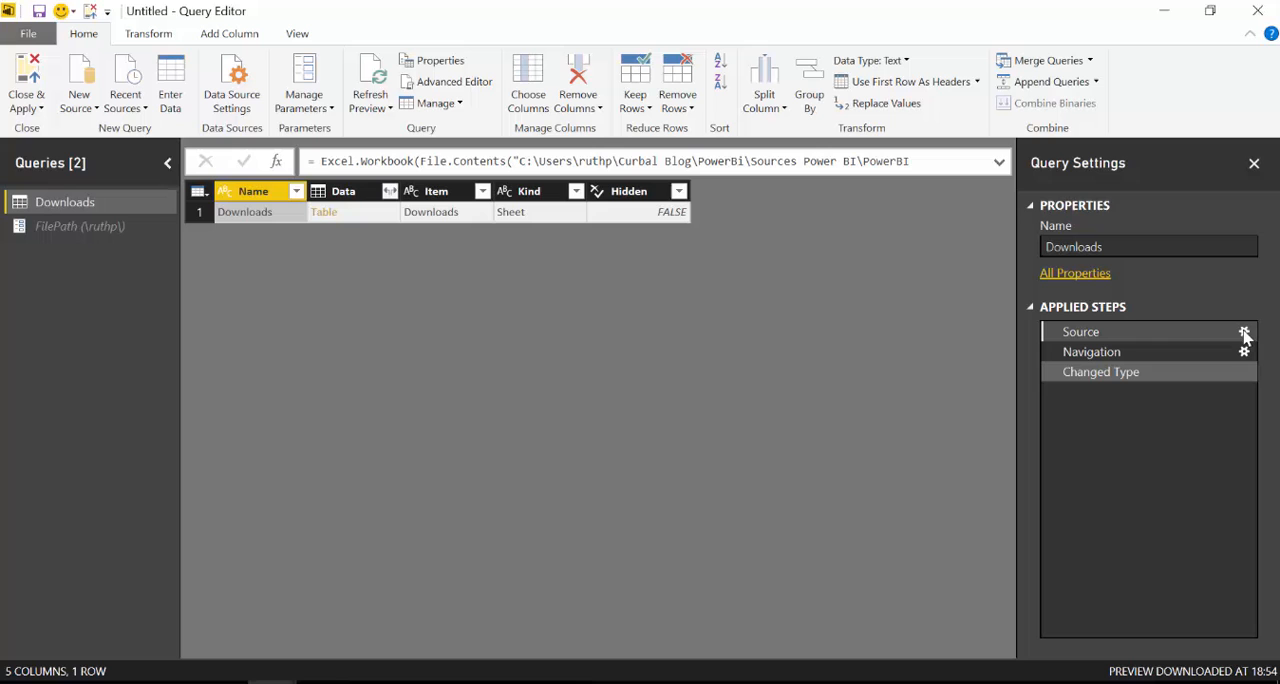
click(1245, 331)
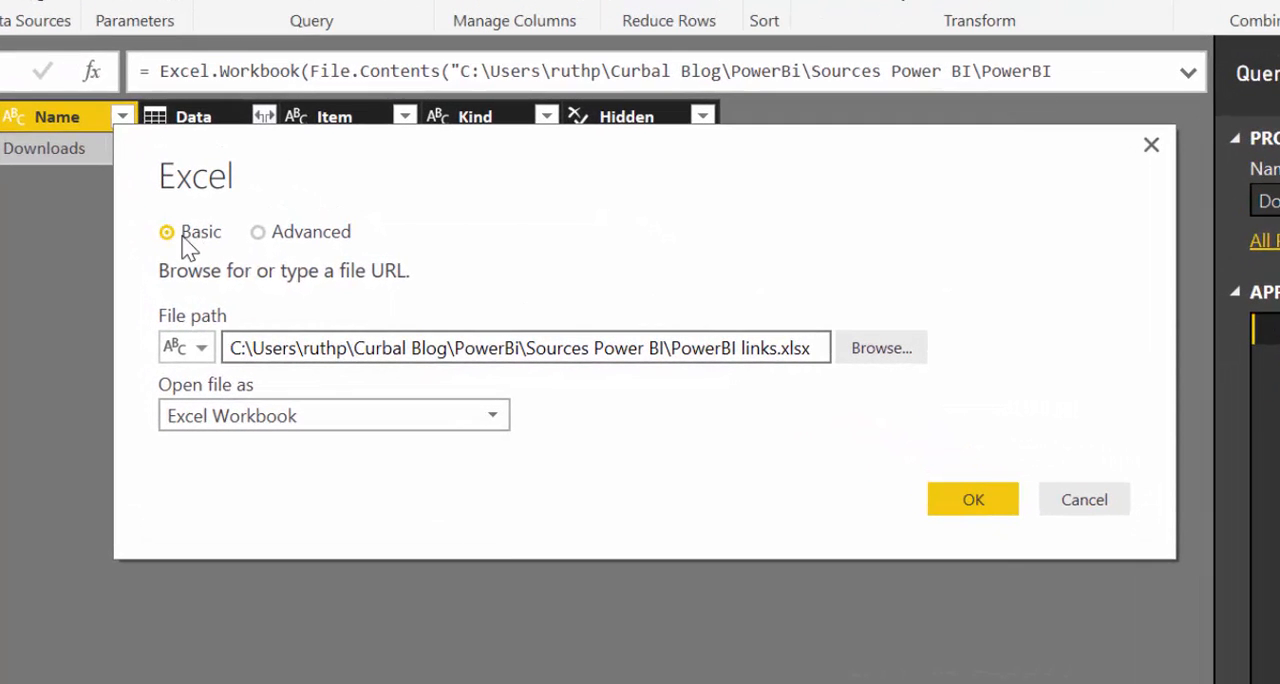
click(257, 231)
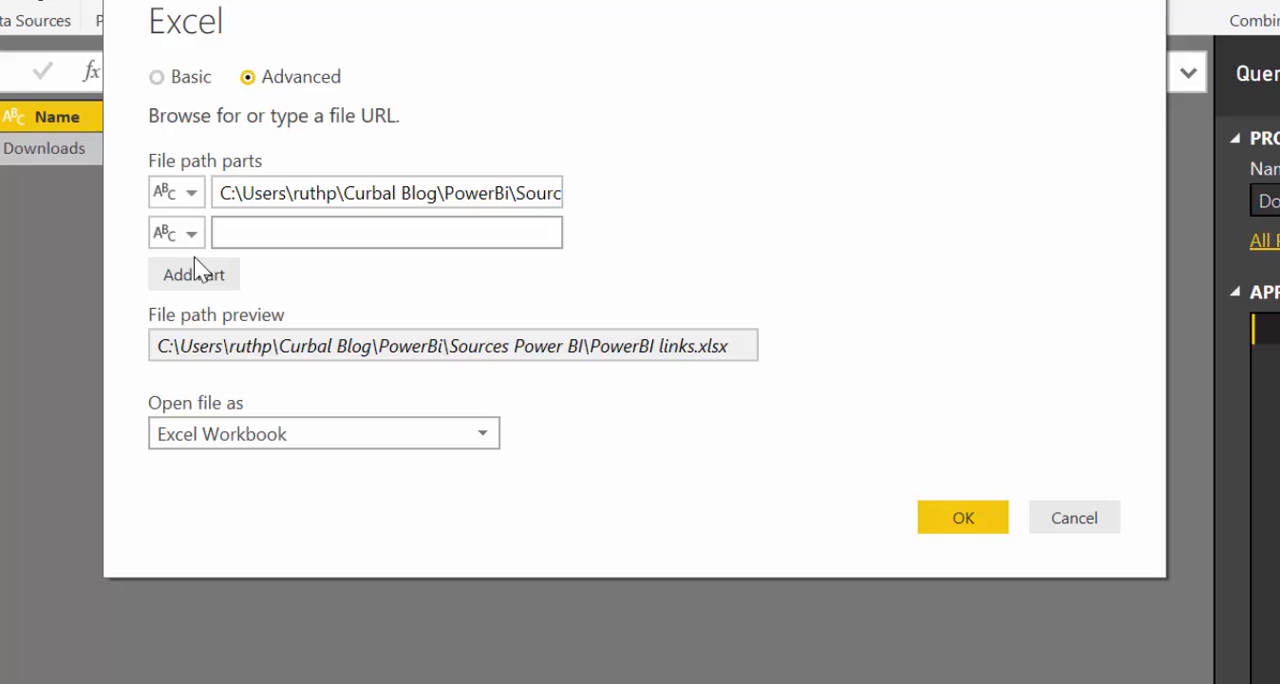
Split the path into C:\Users, the FilePath parameter, and the remaining folders, then apply.
click(387, 192)
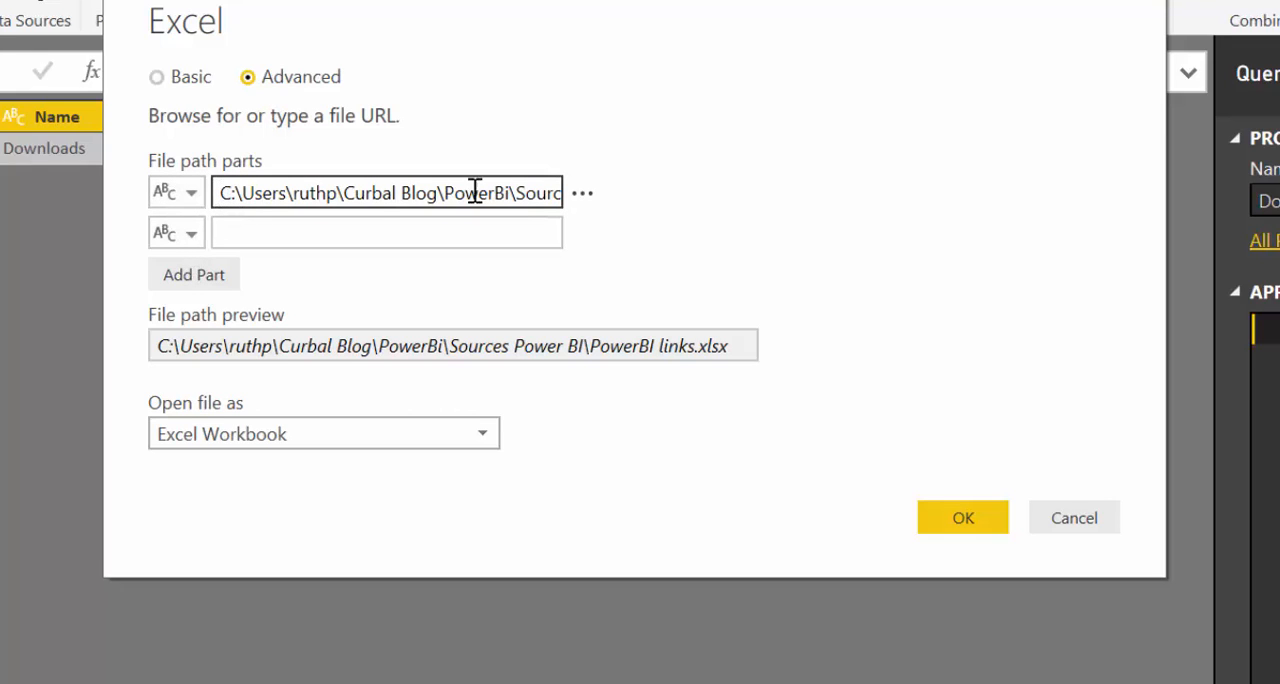
click(189, 233)
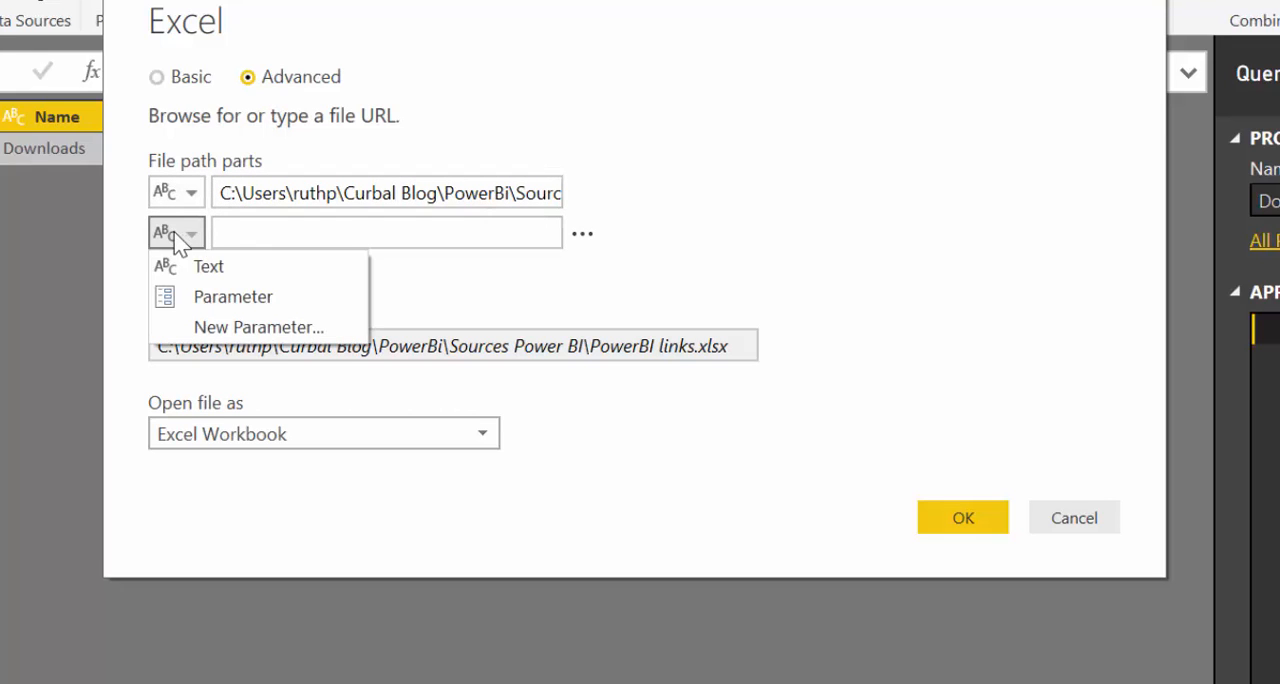
click(232, 296)
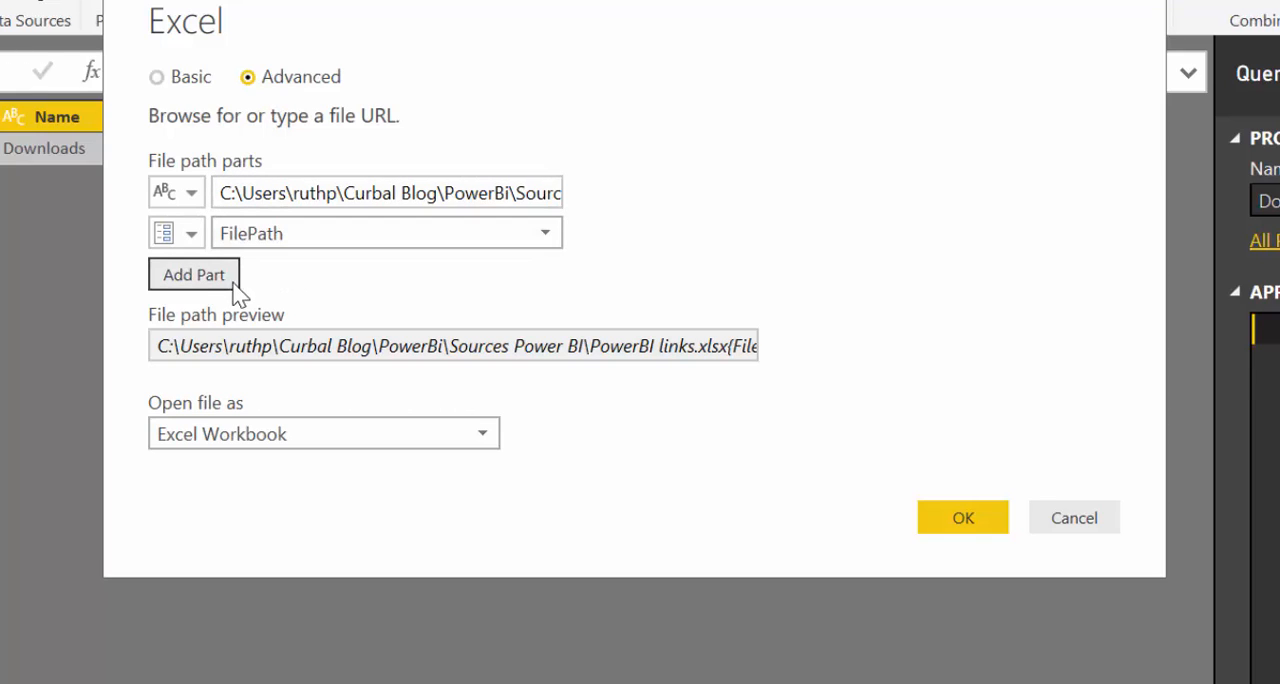
click(193, 274)
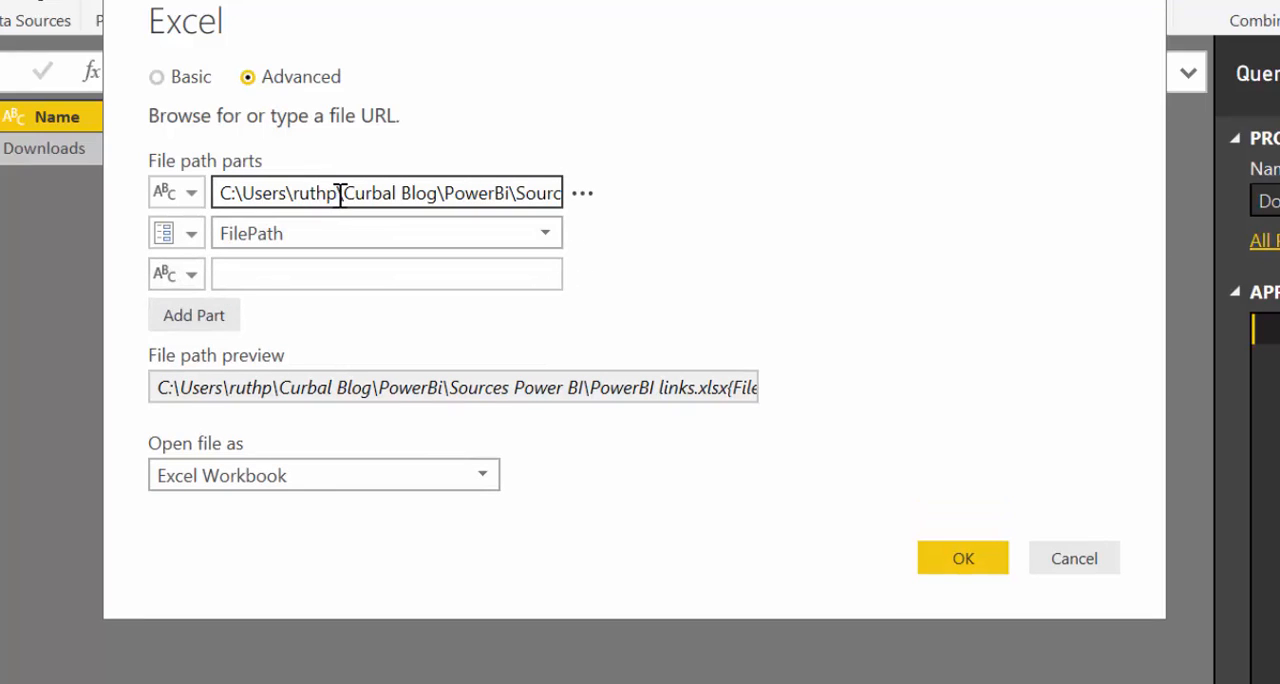
double_click(314, 193)
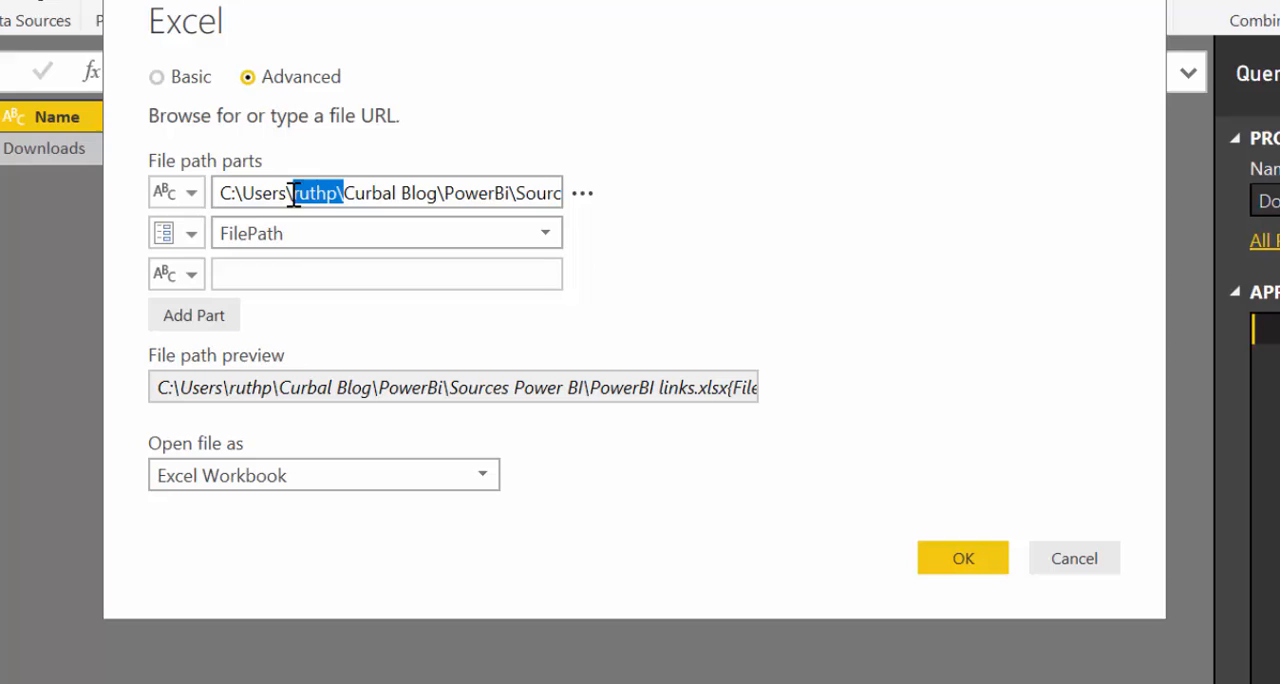
click(285, 193)
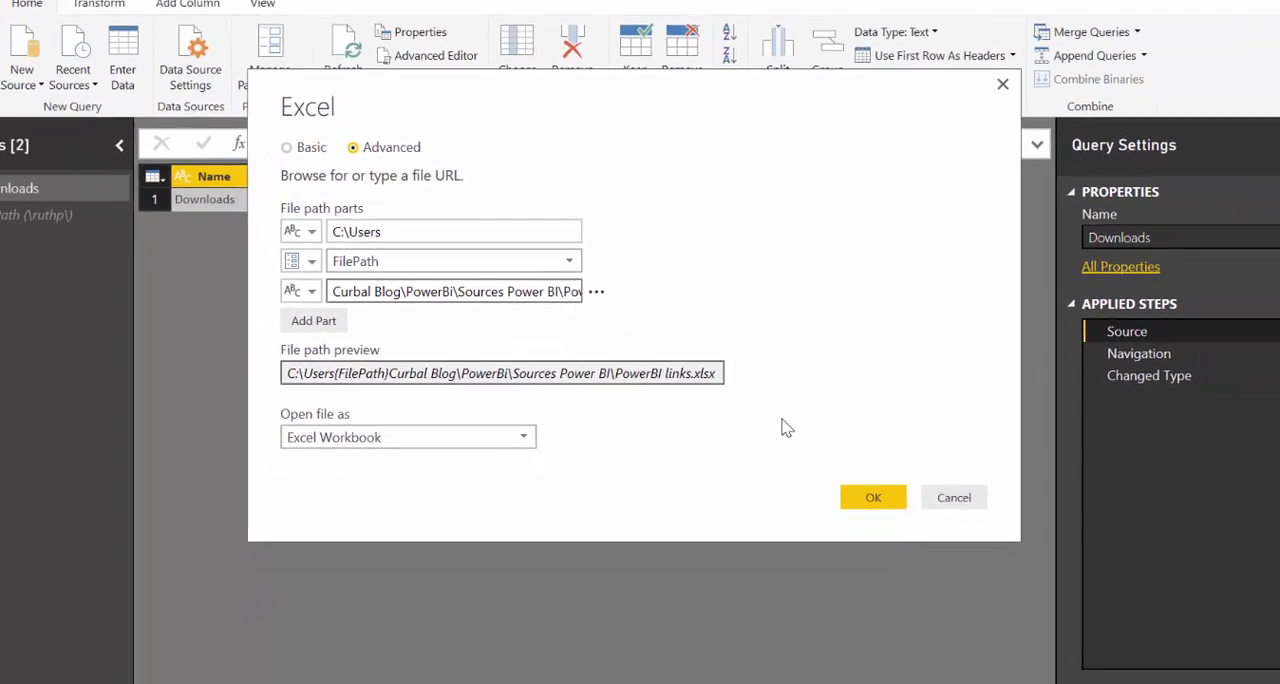
click(873, 497)
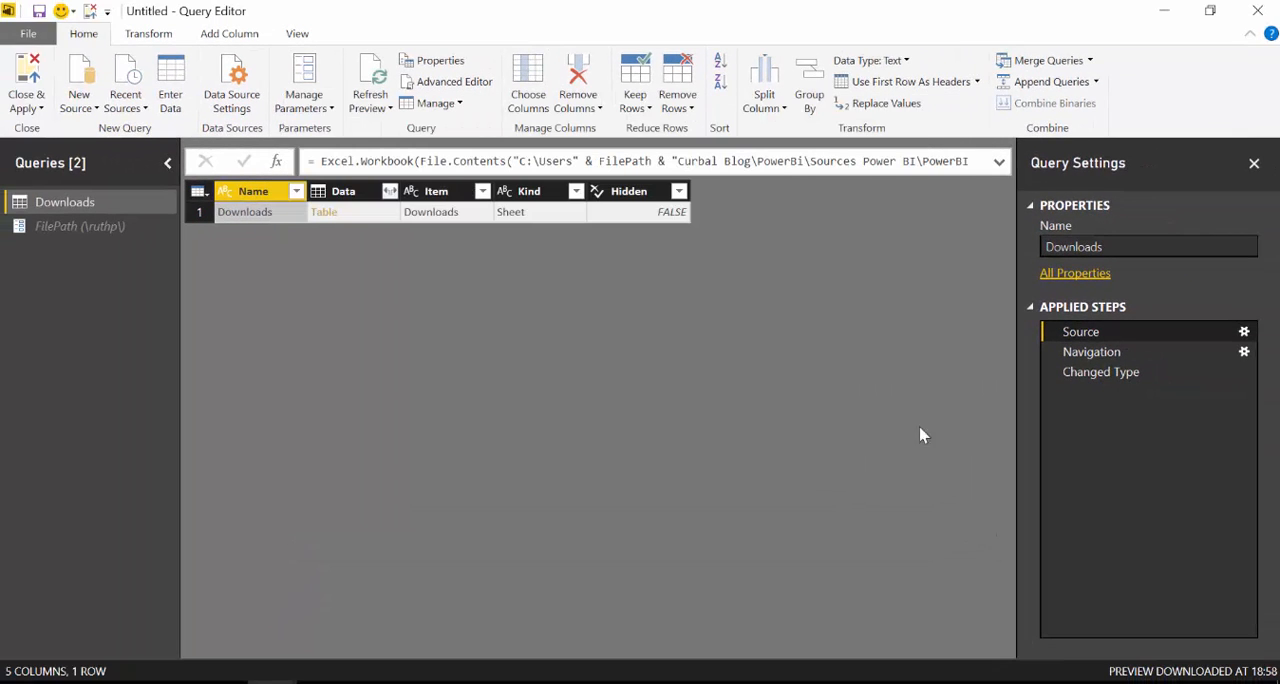
Select the Changed Type step to view the full 32-row Downloads table.
click(1100, 371)
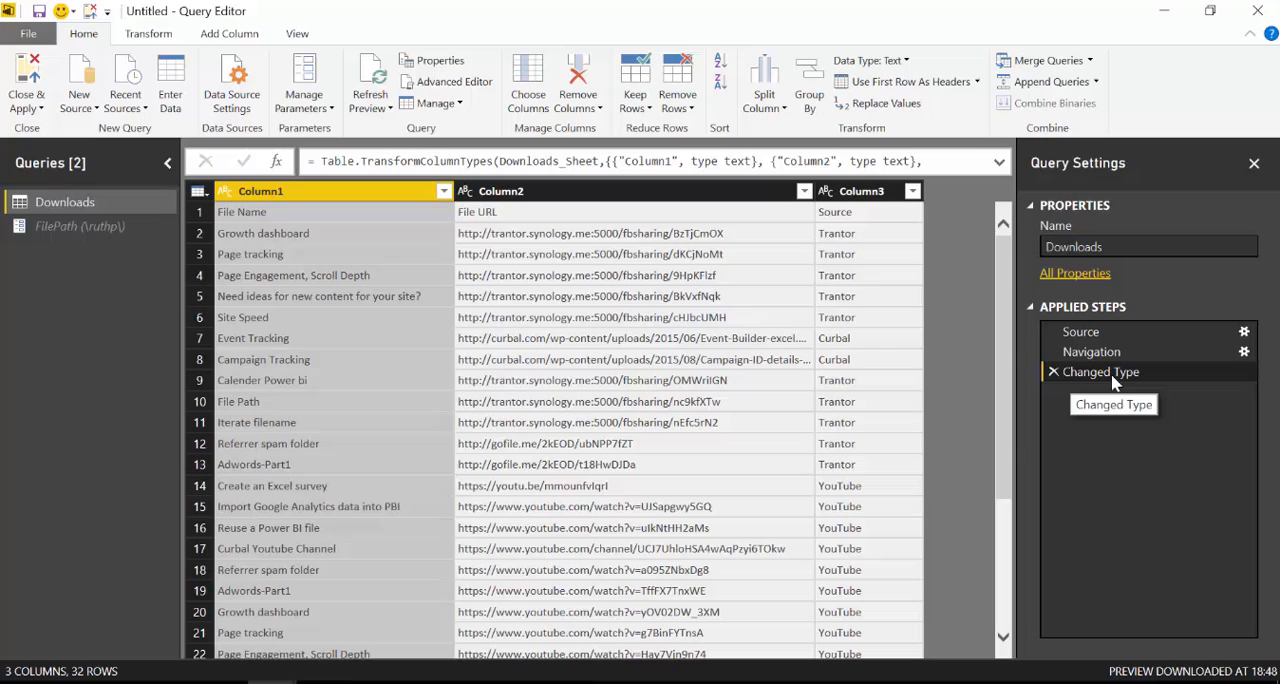
mouse_move(945, 356)
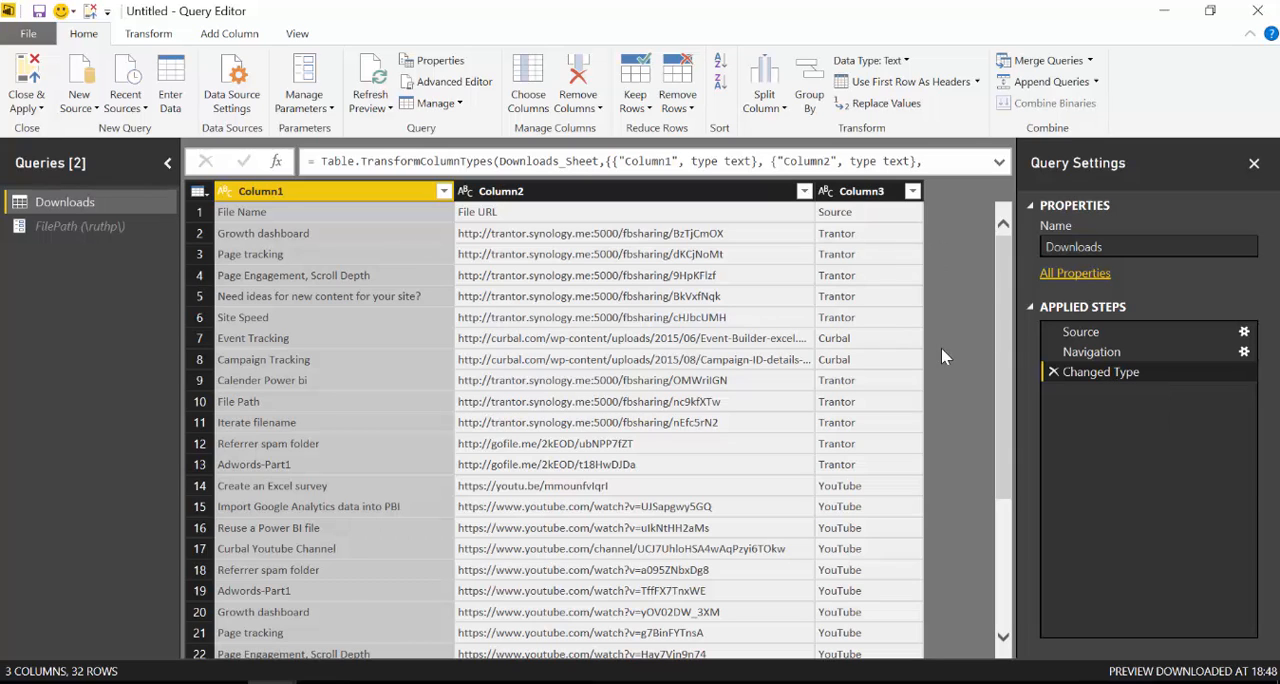